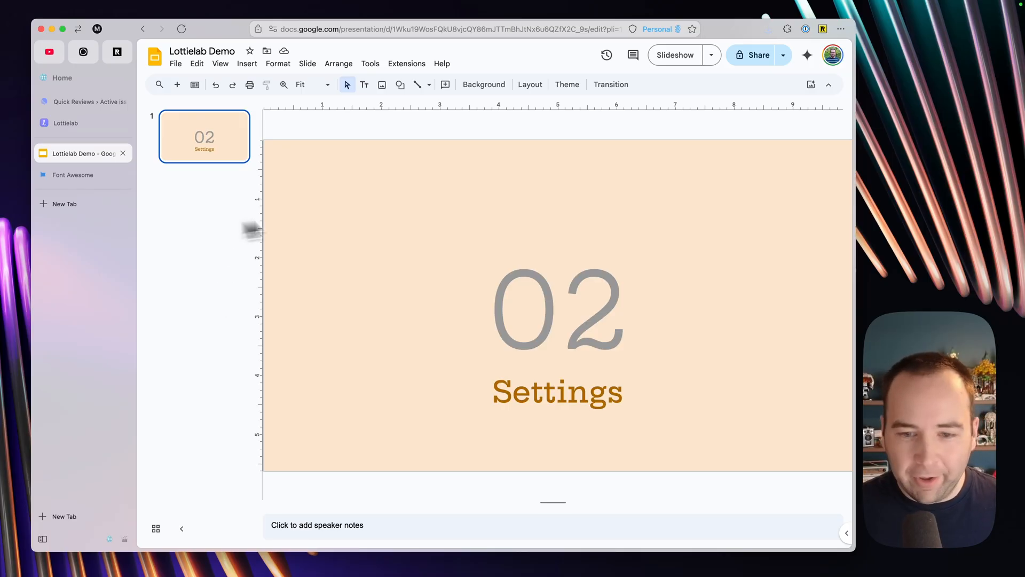
mouse_move(555, 217)
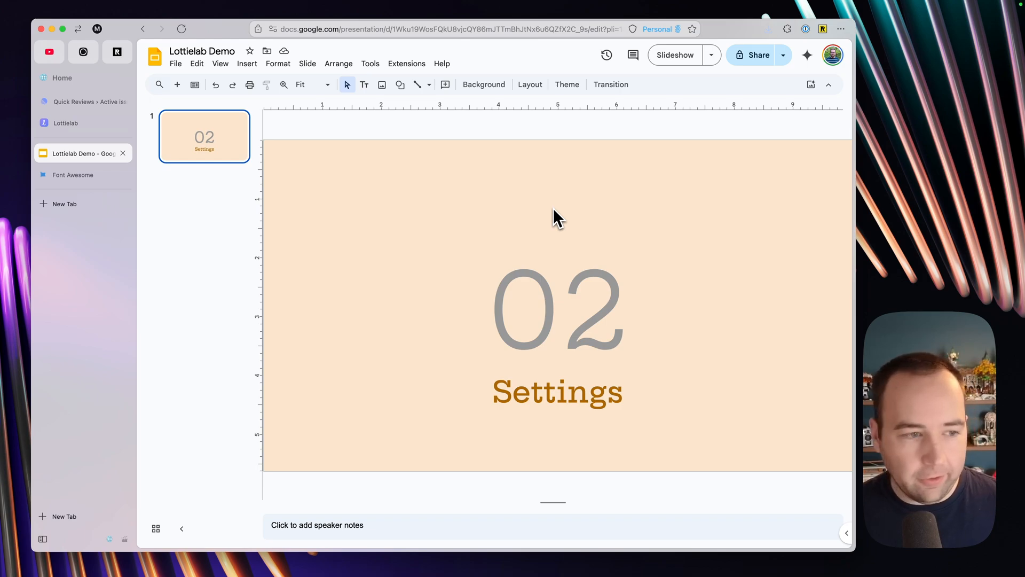
mouse_move(529, 404)
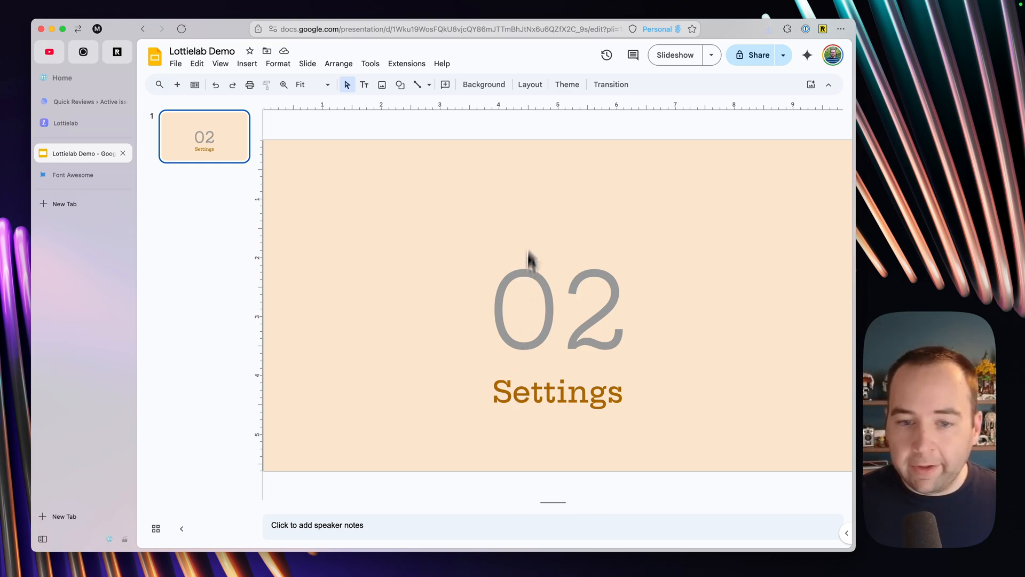
mouse_move(543, 218)
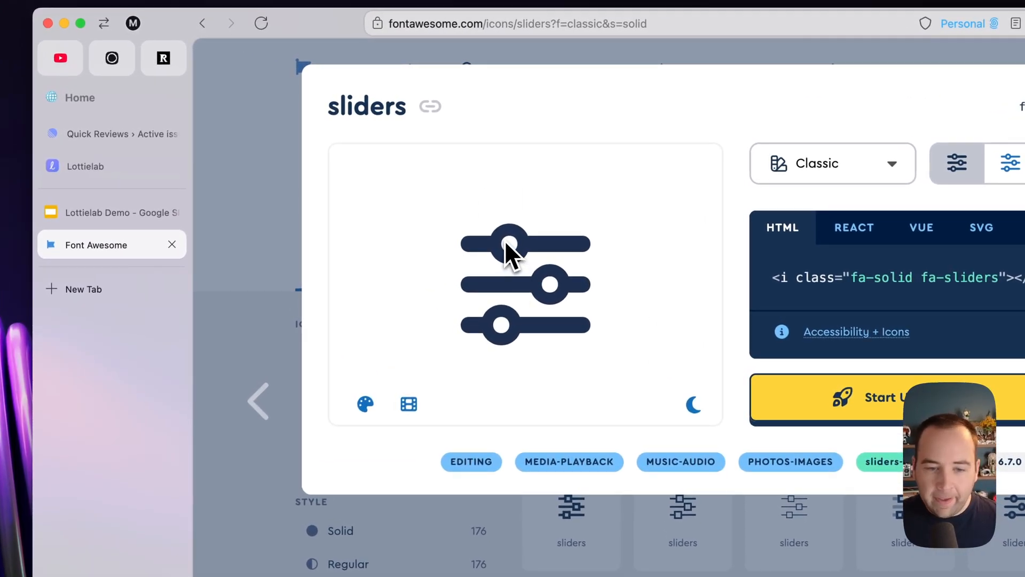
mouse_move(552, 261)
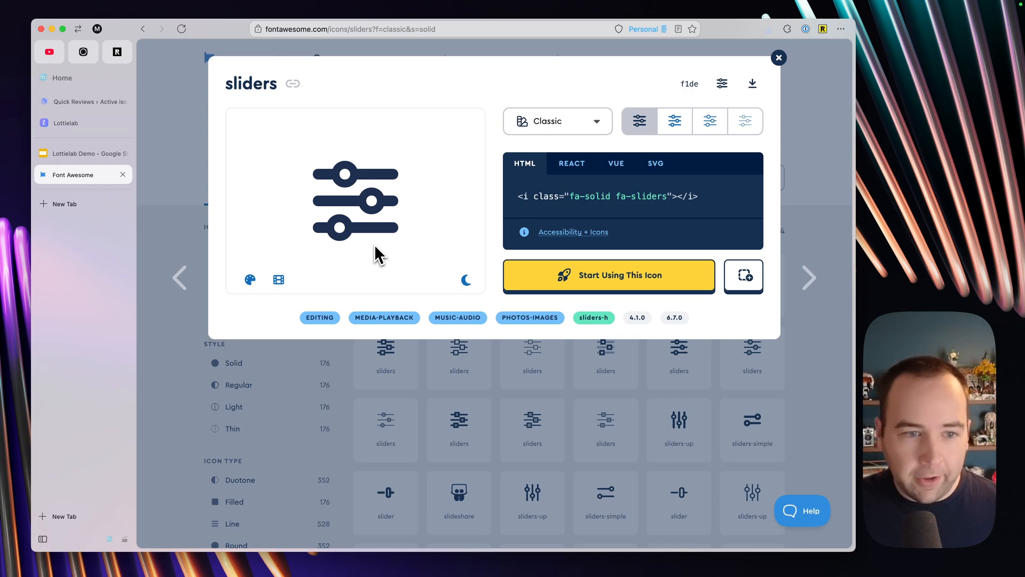
Create a new blank Lottielab file with an empty 1200×900 artboard
left_click(66, 123)
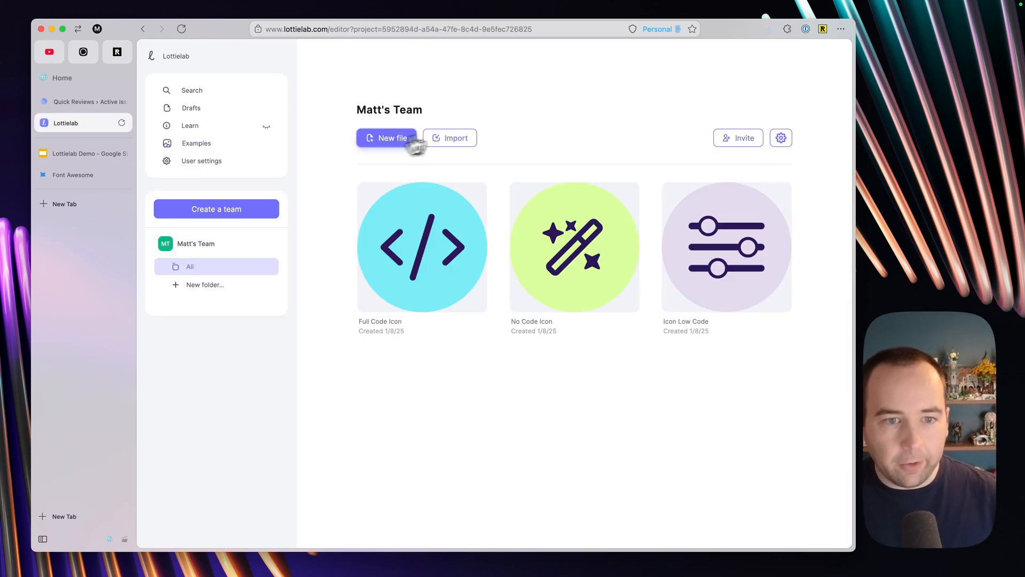
left_click(386, 138)
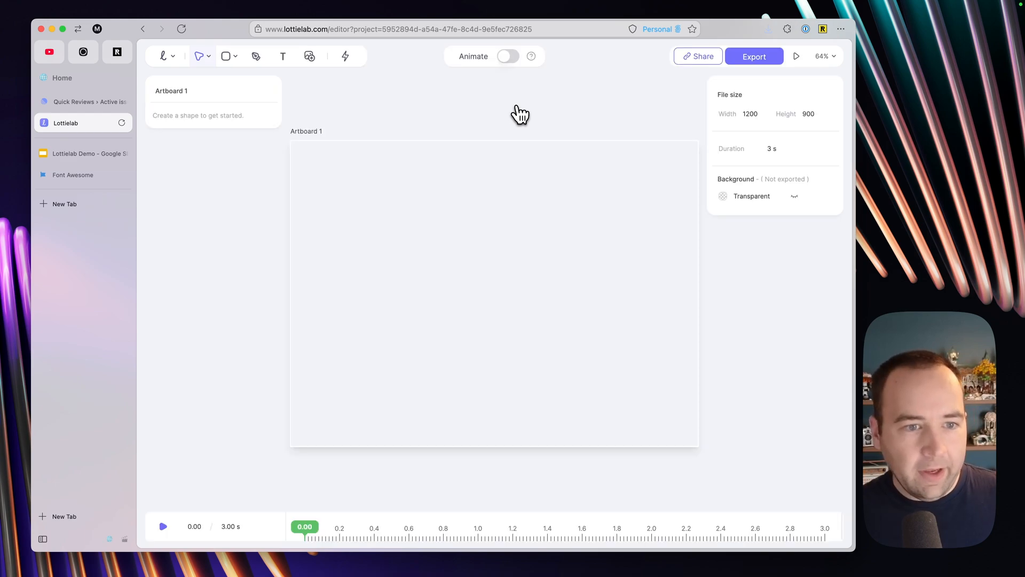
mouse_move(516, 123)
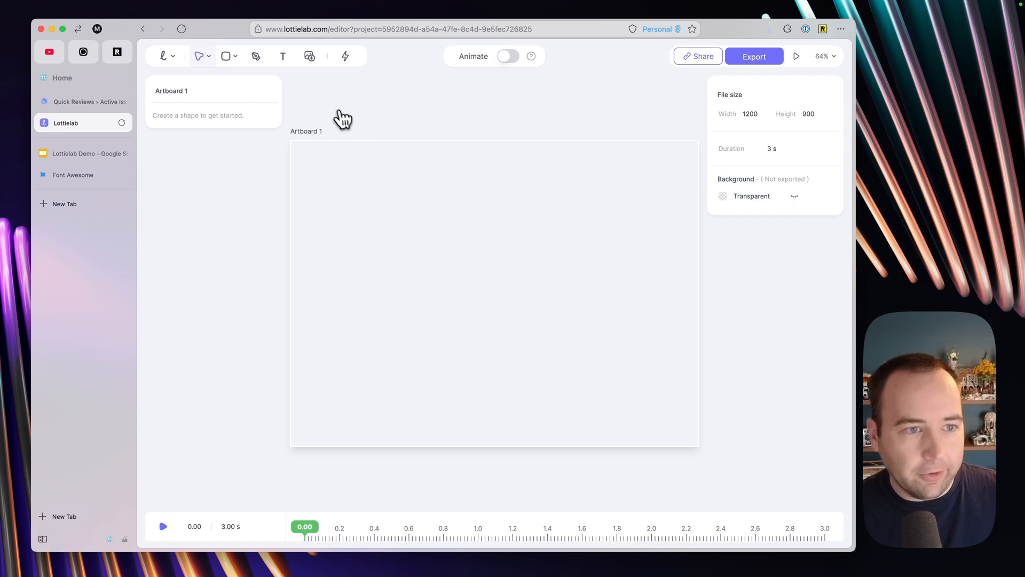
mouse_move(225, 55)
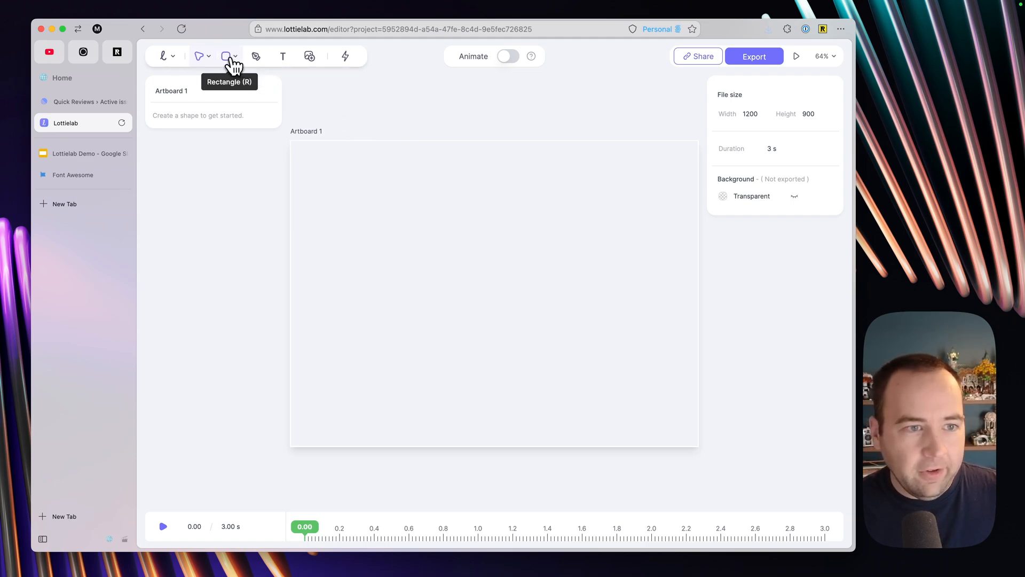
Draw a large yellow ellipse centred on the artboard at 600×450
left_click(238, 56)
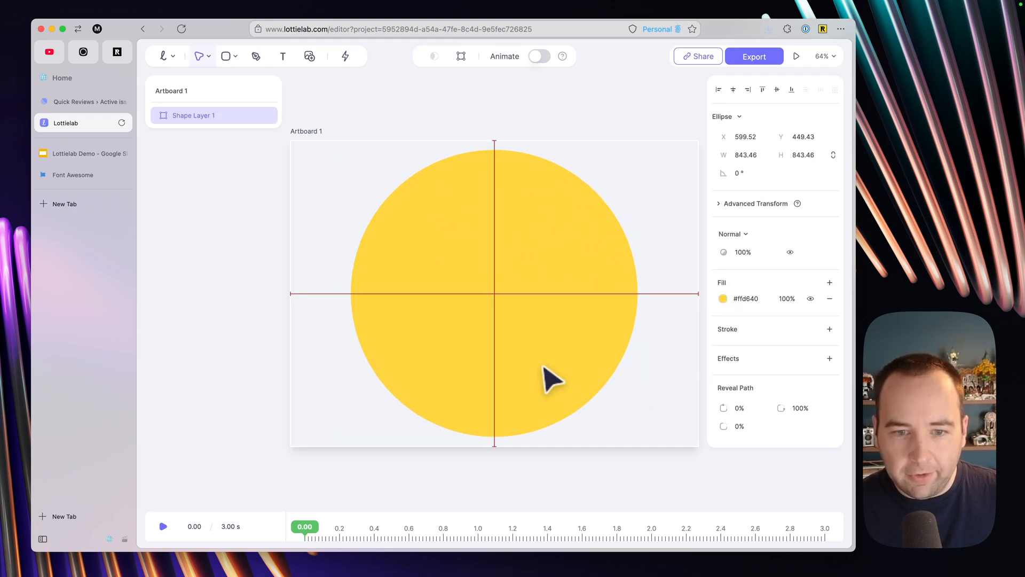
left_click(723, 298)
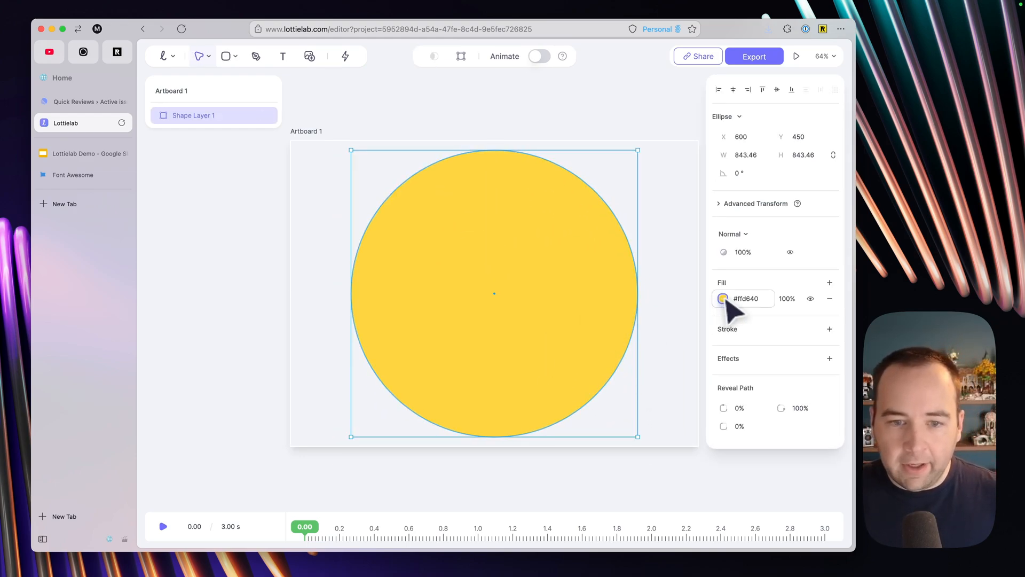
left_click(84, 153)
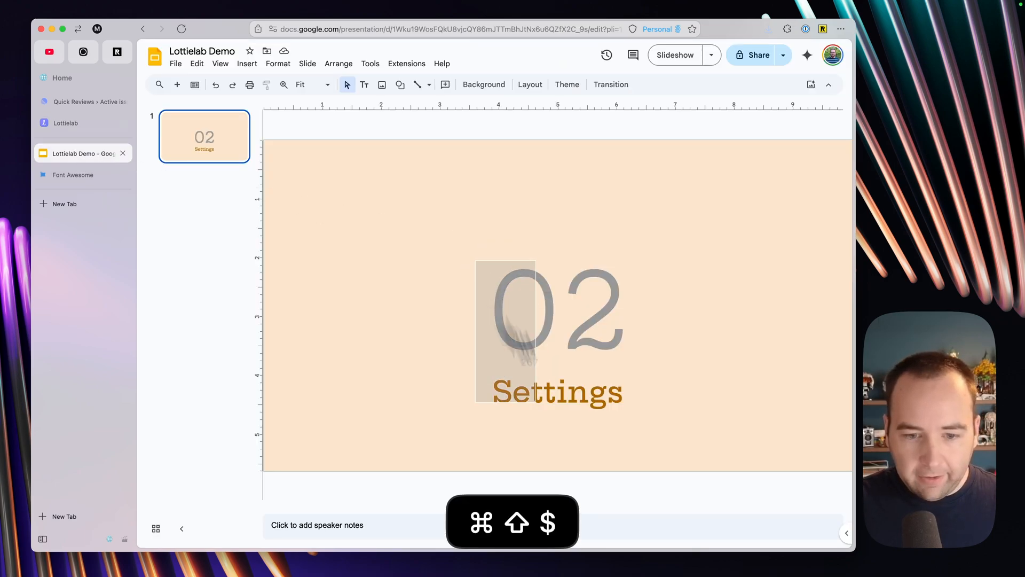
Paste the slide-title screenshot at the artboard's left edge and recolour the circle #a26922
left_click(66, 122)
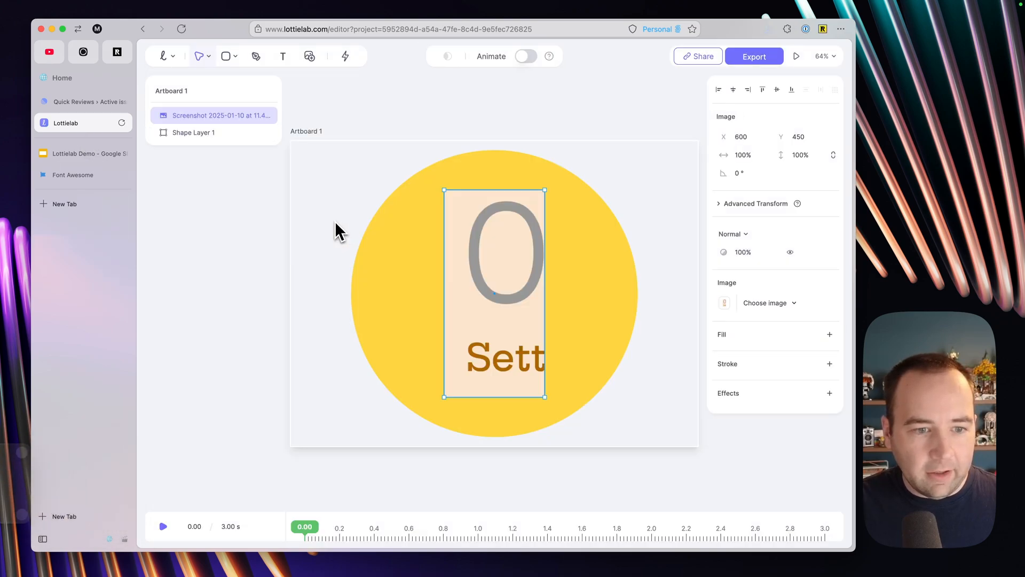
left_click_drag(493, 292, 340, 244)
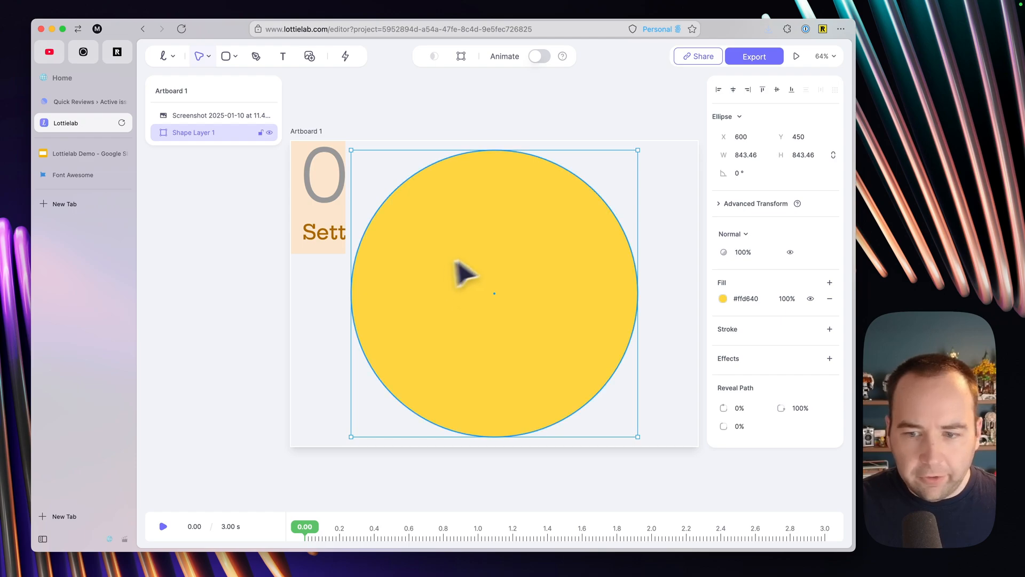
left_click(723, 298)
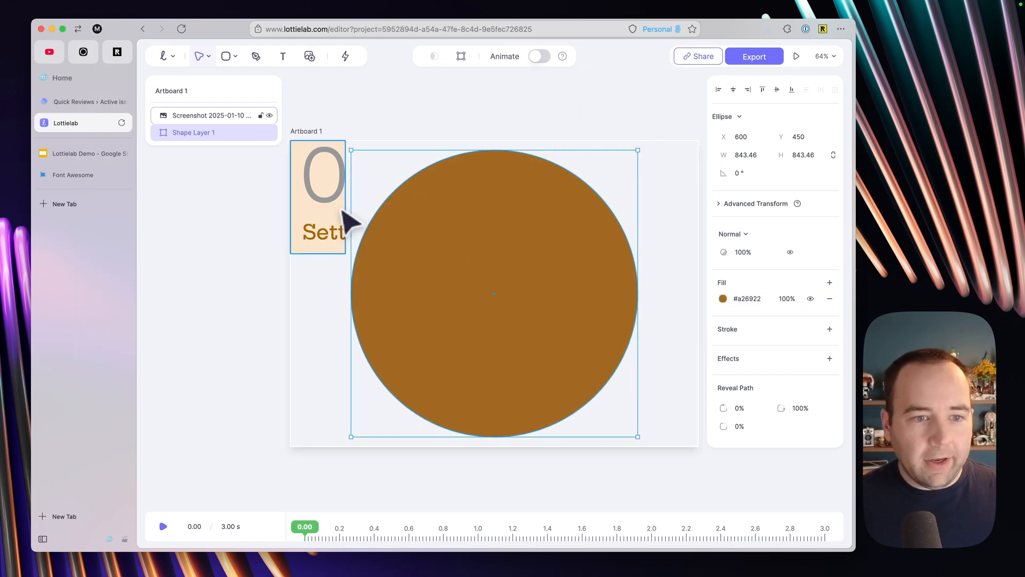
mouse_move(229, 56)
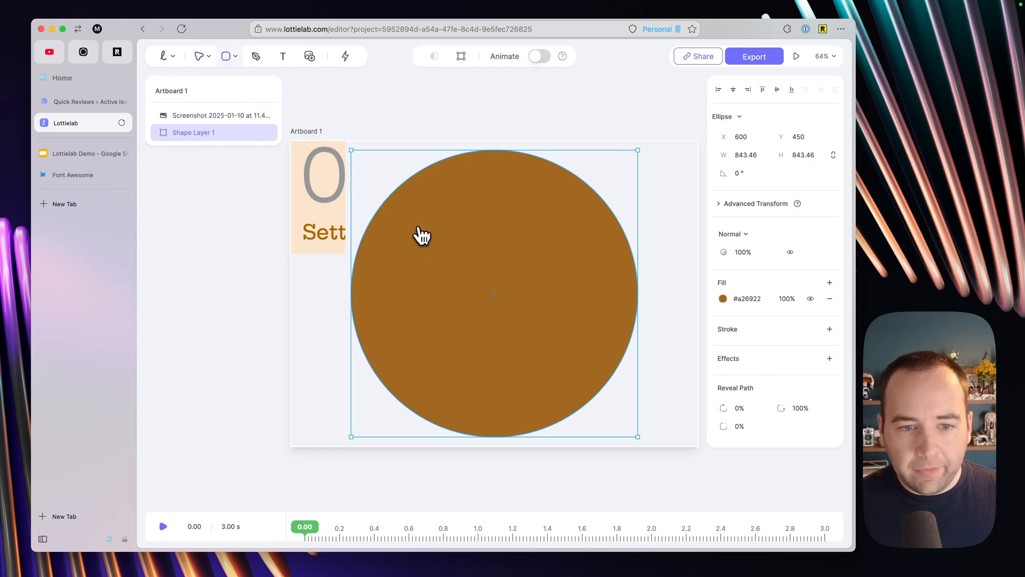
Draw a thin rounded bar (corner radius 17) across the circle and fill it #e8e8e8
left_click_drag(410, 230, 584, 235)
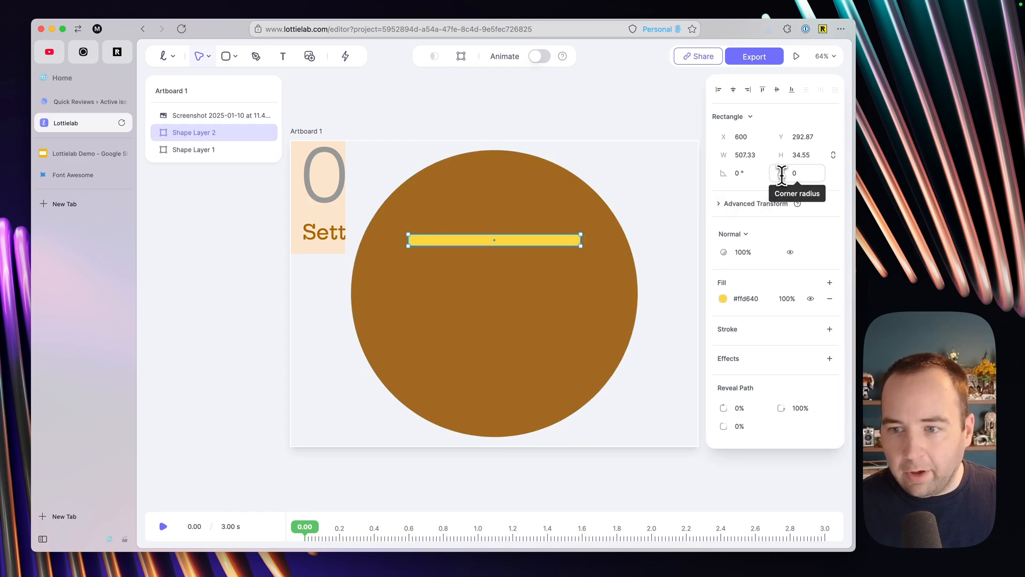
key("Tab")
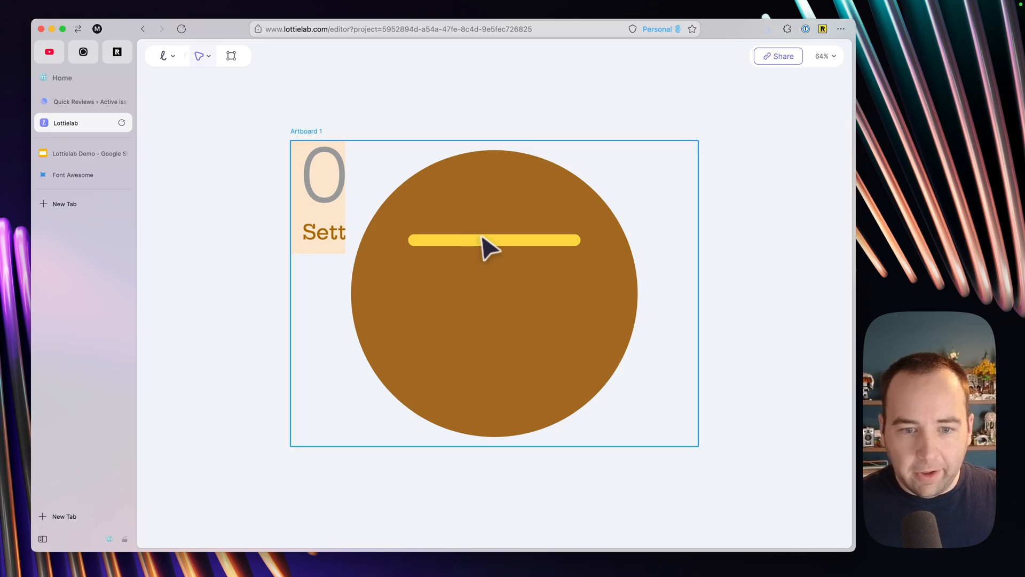
left_click(493, 240)
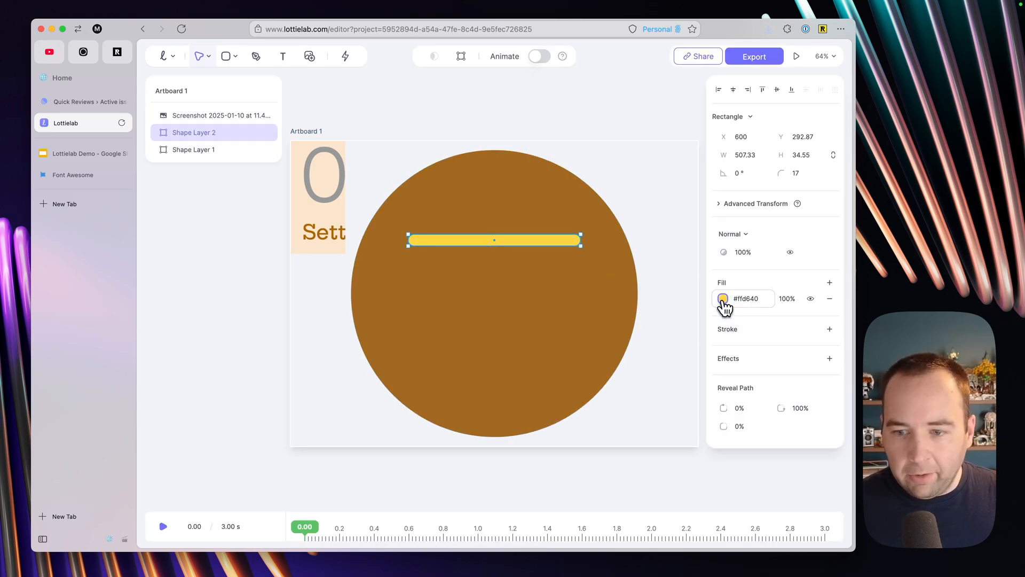
left_click(723, 298)
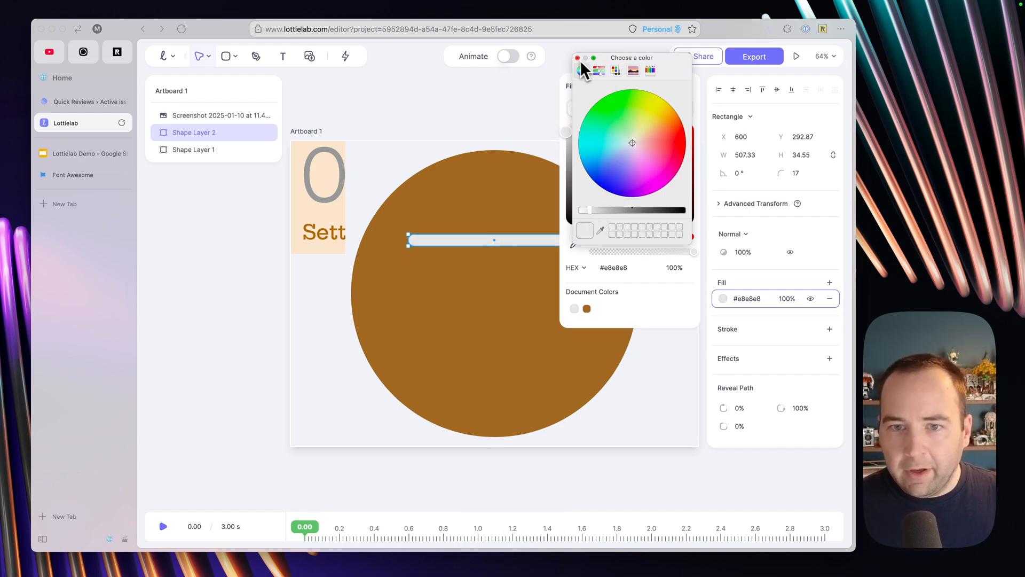
left_click(578, 58)
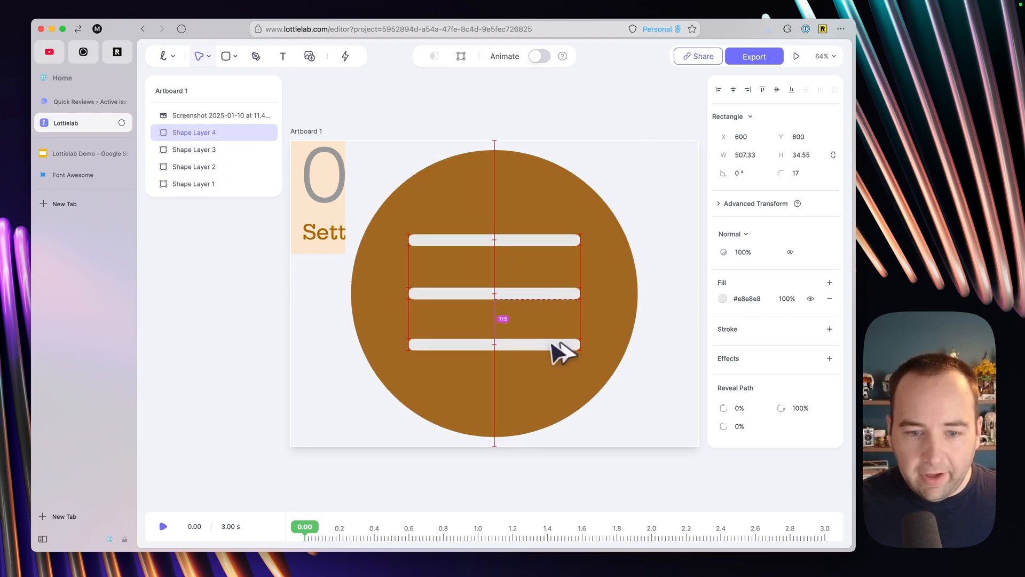
Place the bottom bar and centre-align the bar stack on the brown circle
left_click(494, 293)
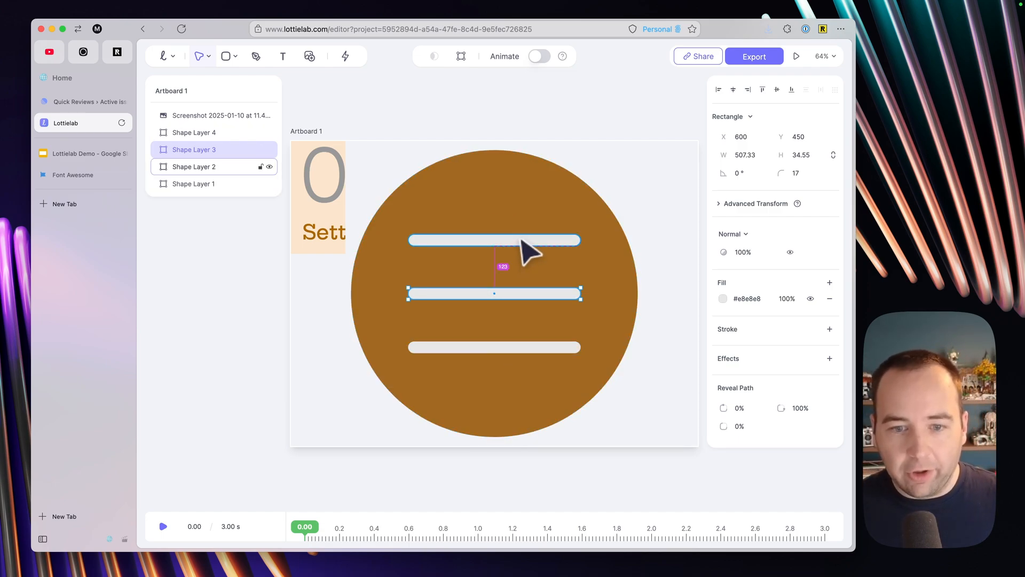
mouse_move(441, 250)
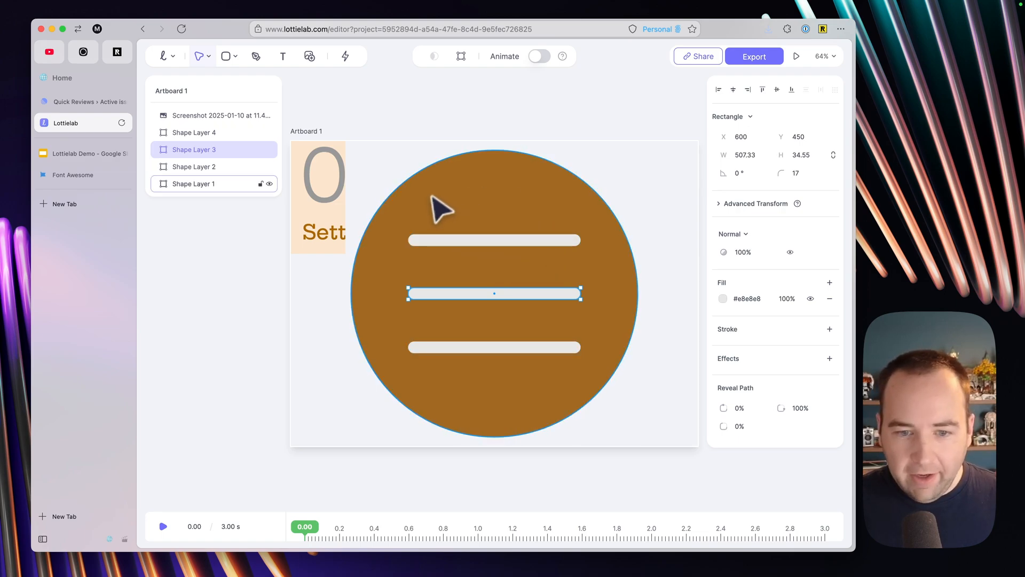
left_click(105, 229)
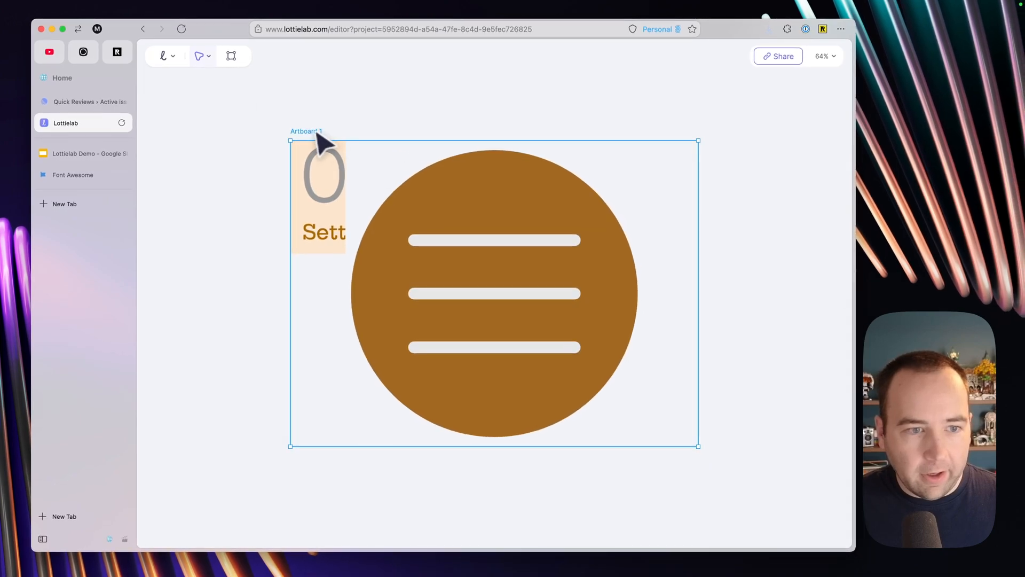
Draw a small knob circle on the top bar's left end with a light grey #e8e8e8 stroke
left_click(226, 56)
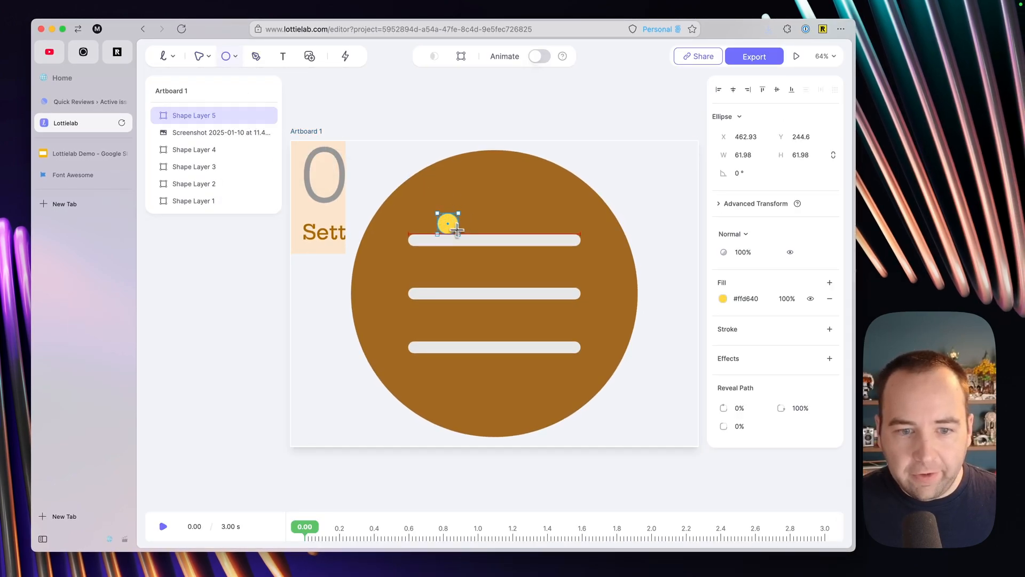
left_click_drag(459, 234, 477, 250)
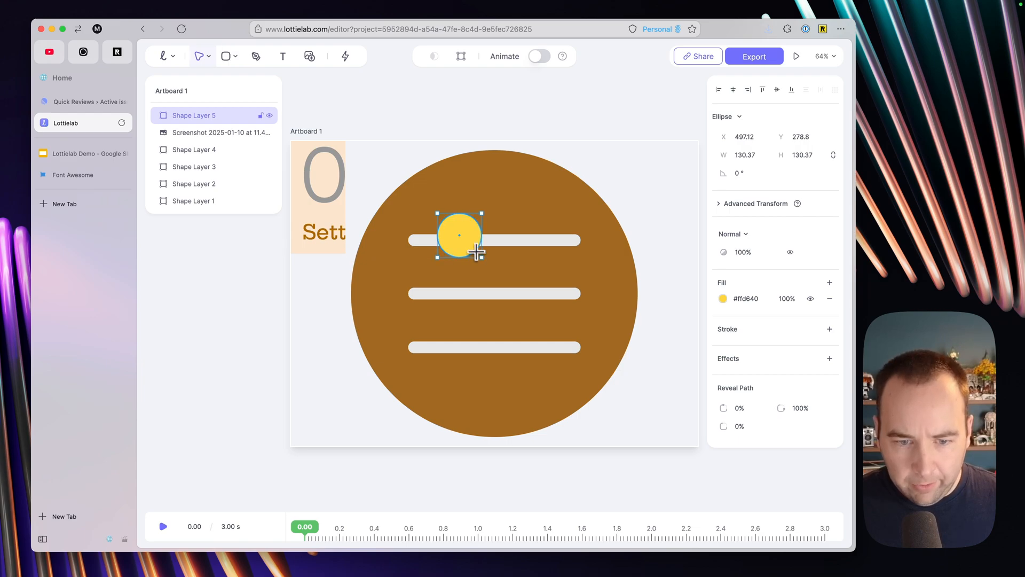
left_click_drag(459, 234, 447, 239)
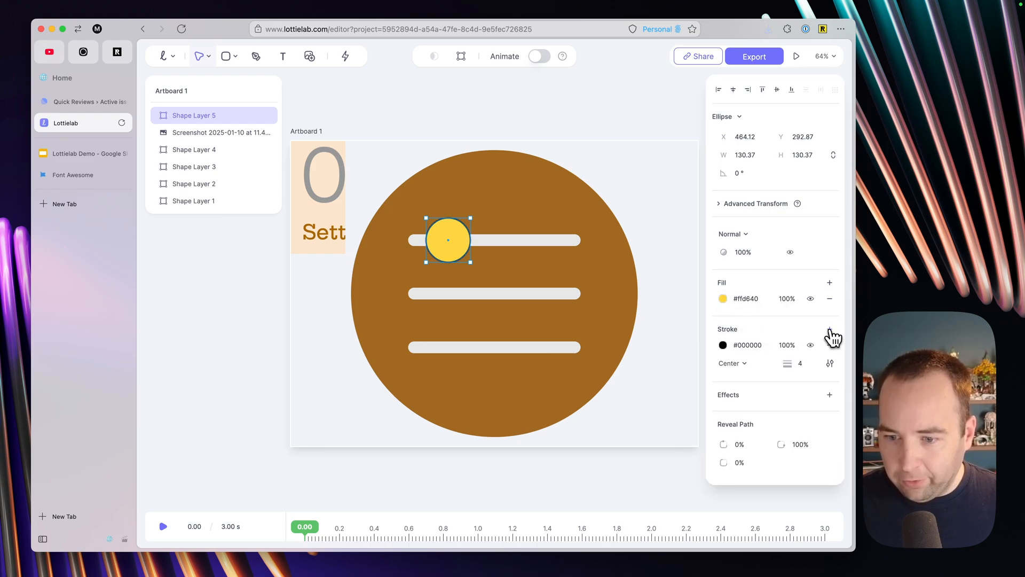
left_click(723, 345)
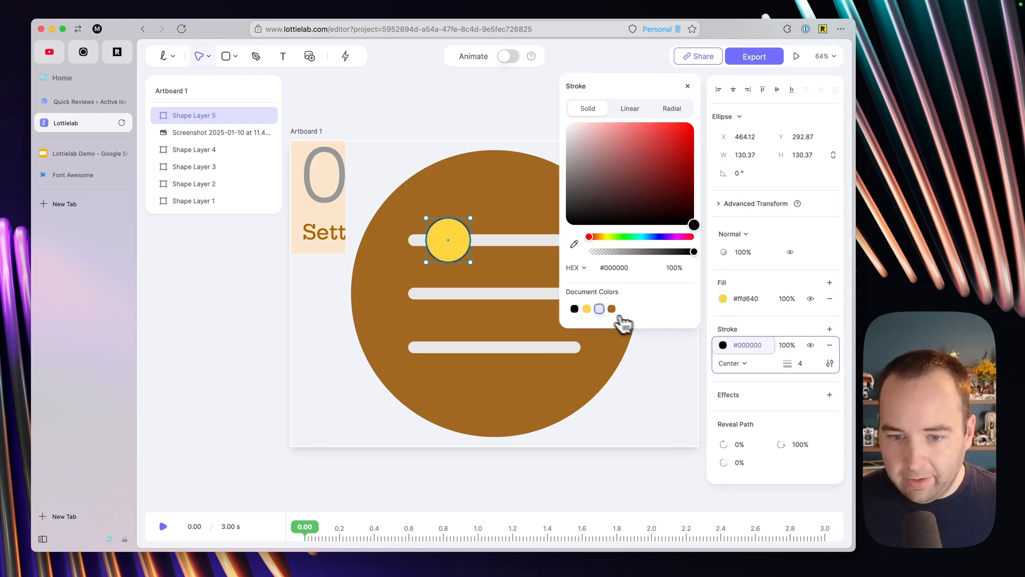
left_click(587, 307)
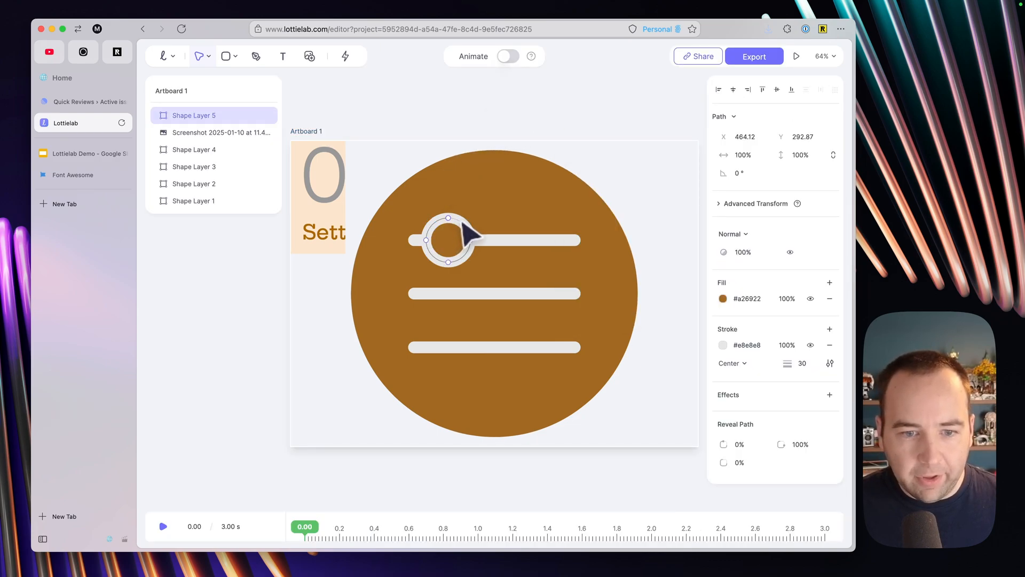
Shrink the knob, then Alt-drag copies onto the middle and bottom bars at staggered positions
left_click(448, 241)
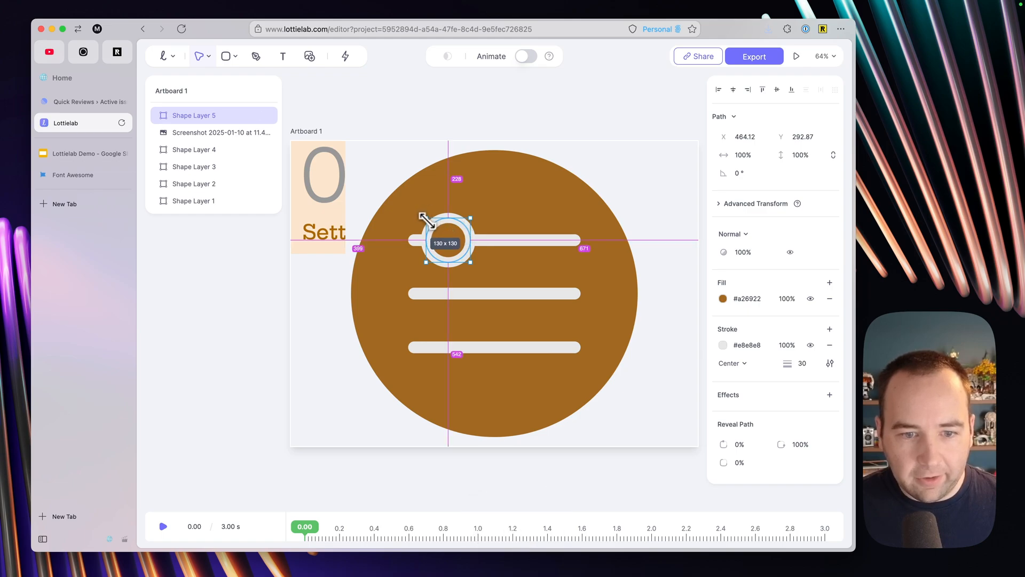
left_click_drag(425, 218, 449, 229)
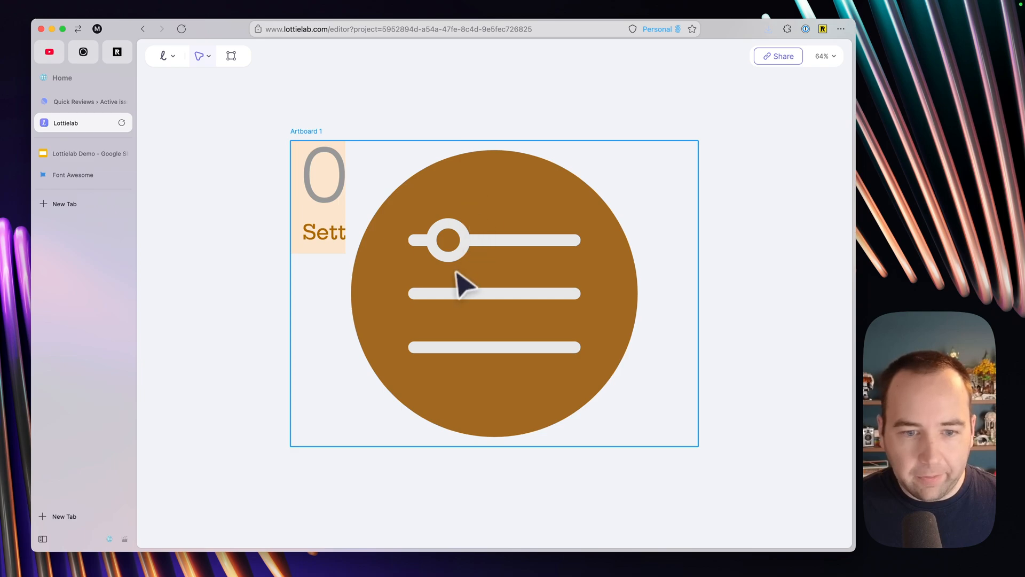
left_click(449, 239)
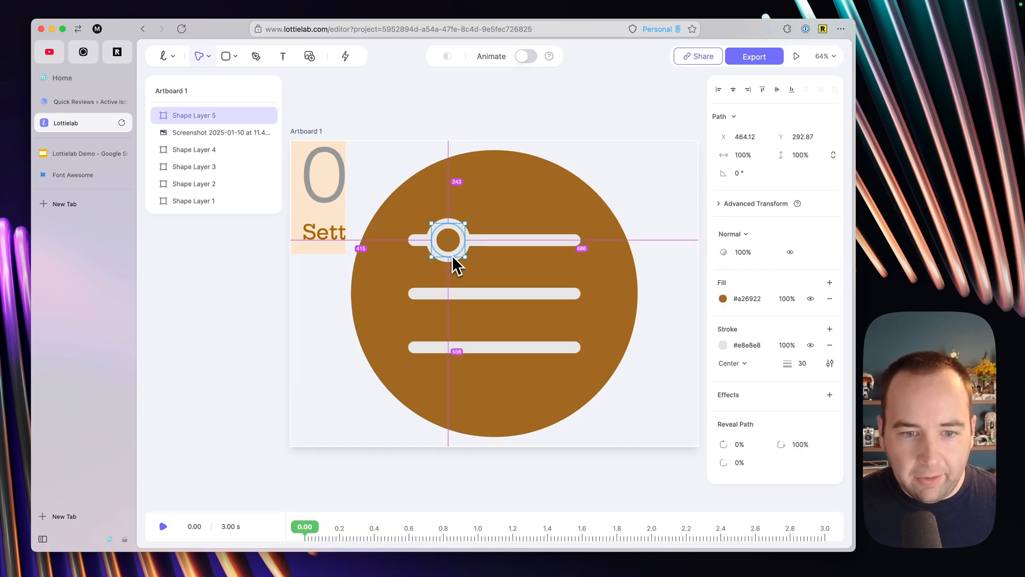
left_click_drag(448, 240, 530, 294)
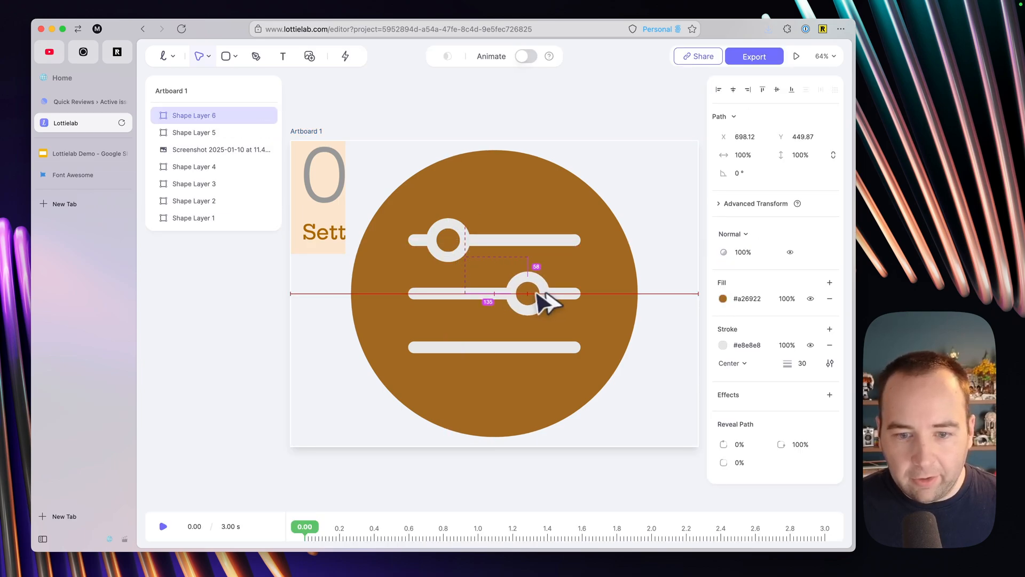
left_click_drag(526, 292, 464, 346)
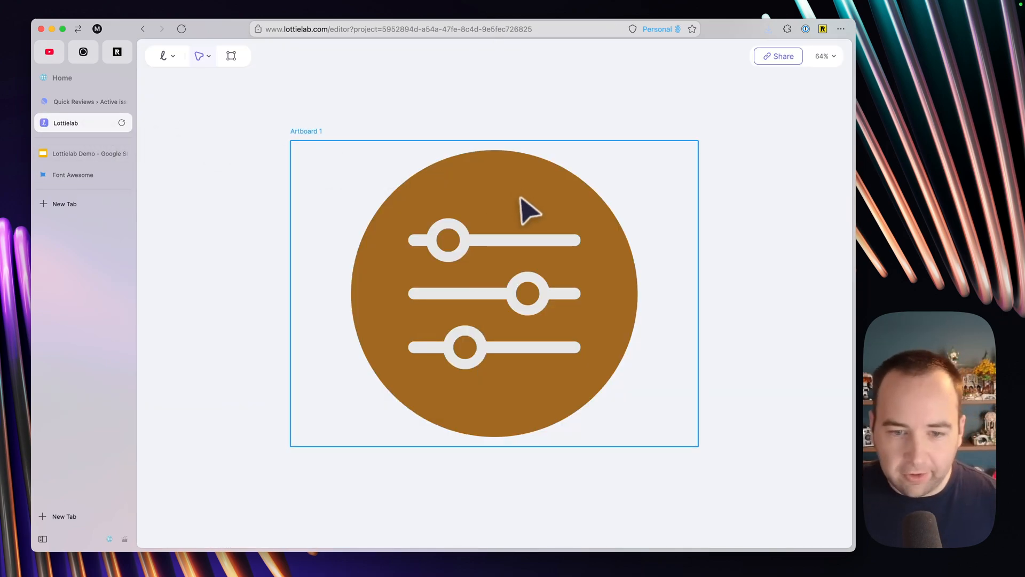
mouse_move(510, 238)
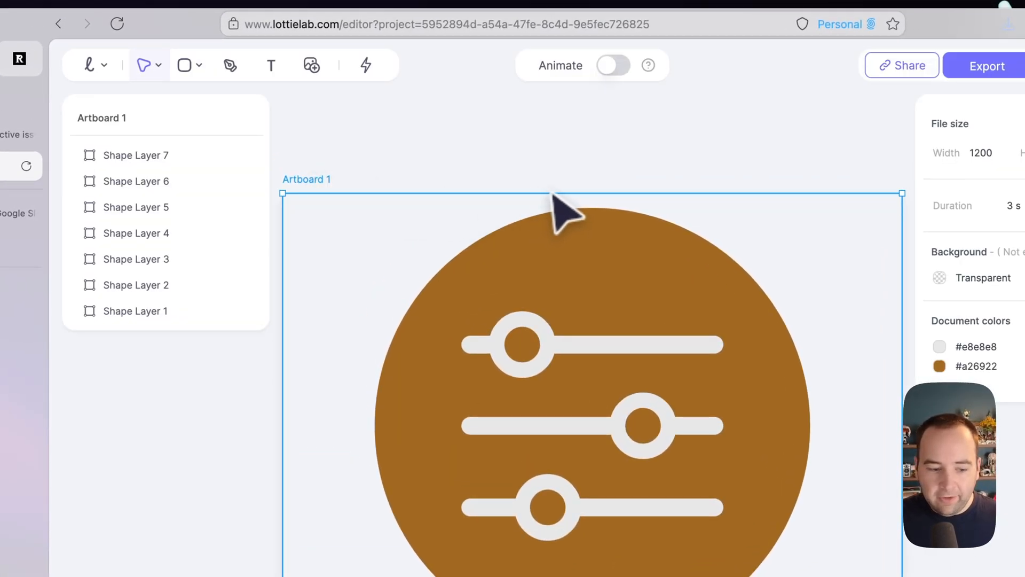
Toggle Animate on and return the playhead to 0 seconds
left_click(612, 65)
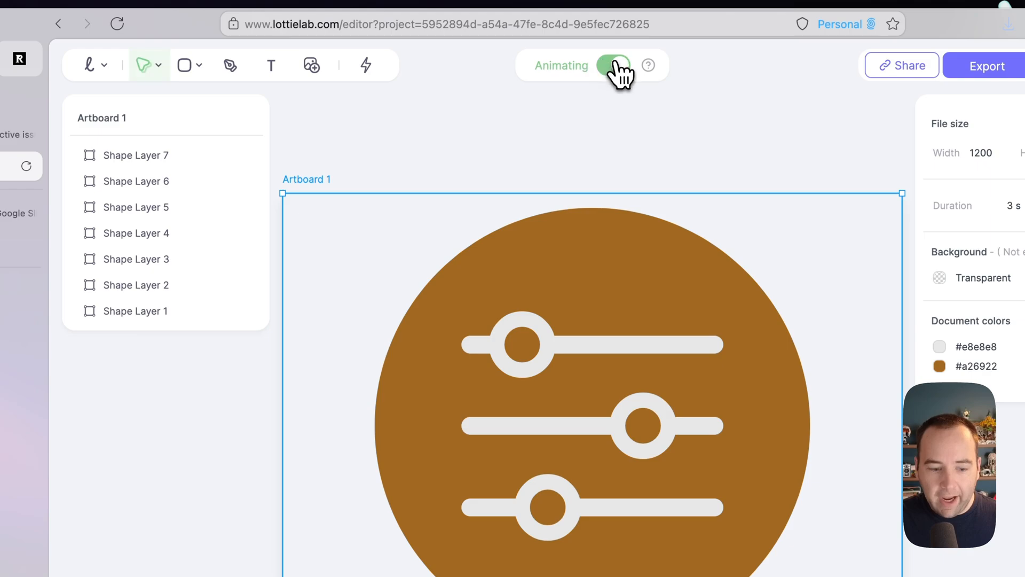
left_click(613, 65)
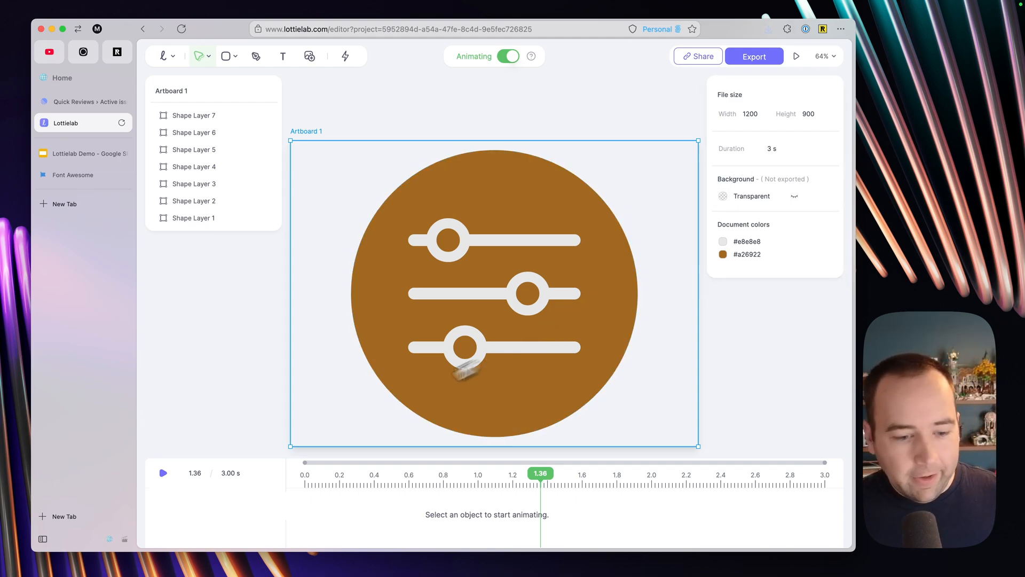
left_click_drag(540, 472, 304, 475)
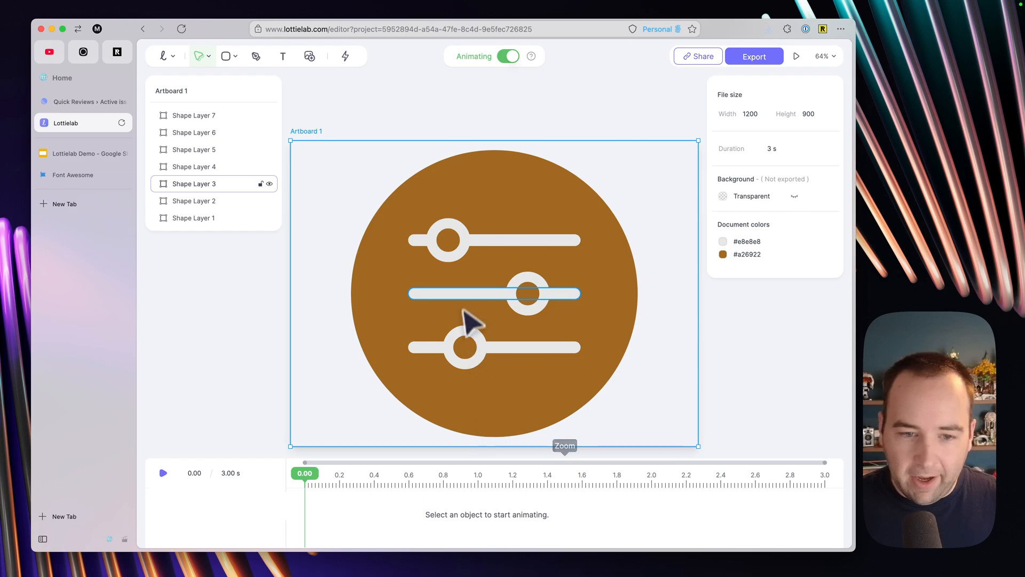
Keyframe the top knob sliding right at 1.5 s, then preview the animation from the start
left_click(447, 239)
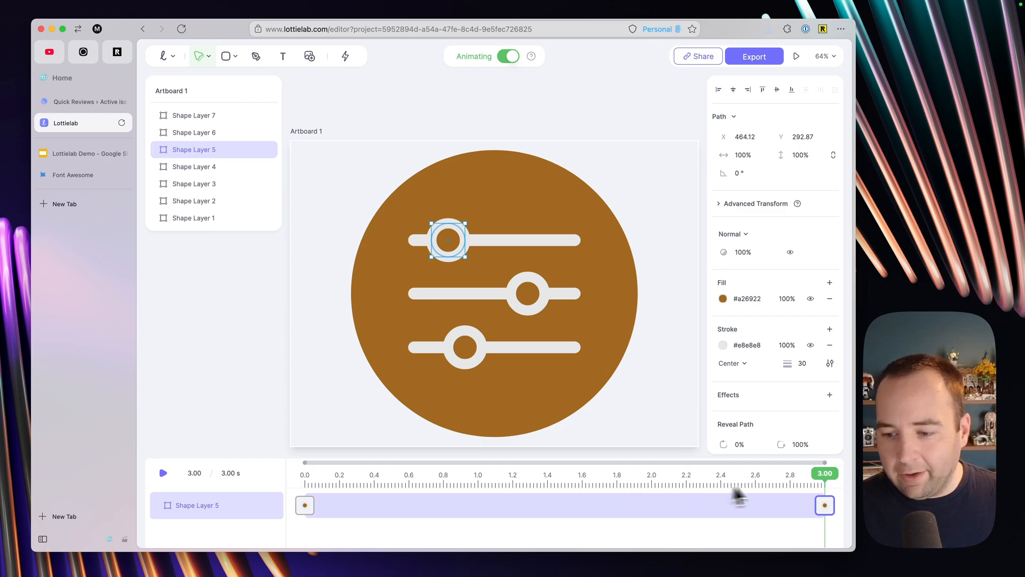
mouse_move(546, 494)
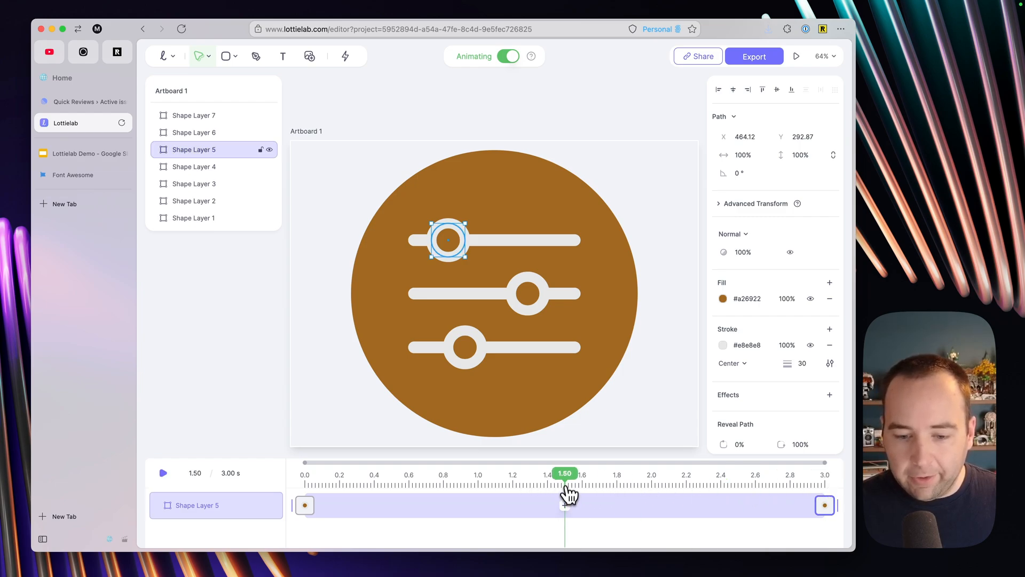
left_click(564, 505)
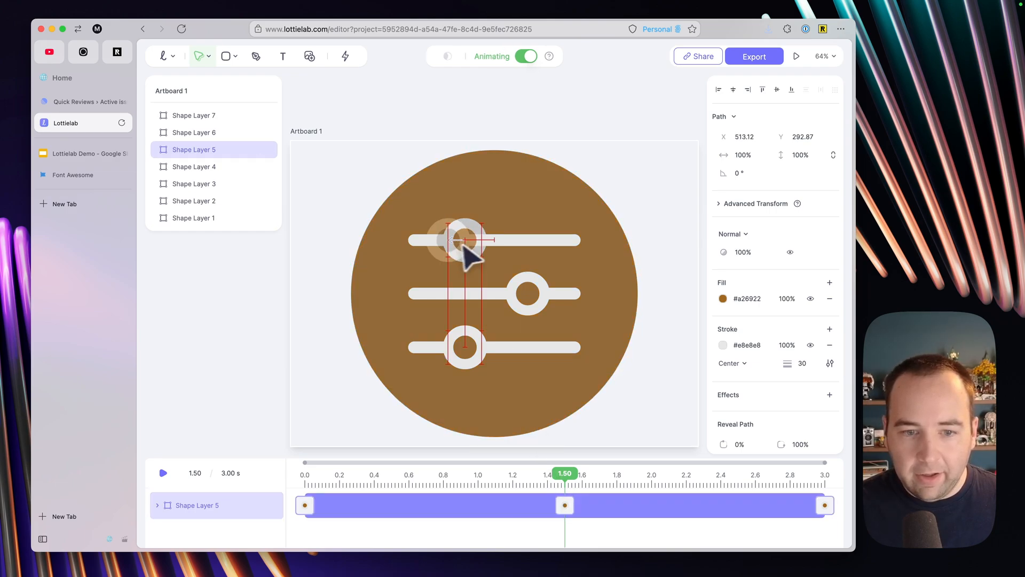
left_click_drag(465, 239, 533, 239)
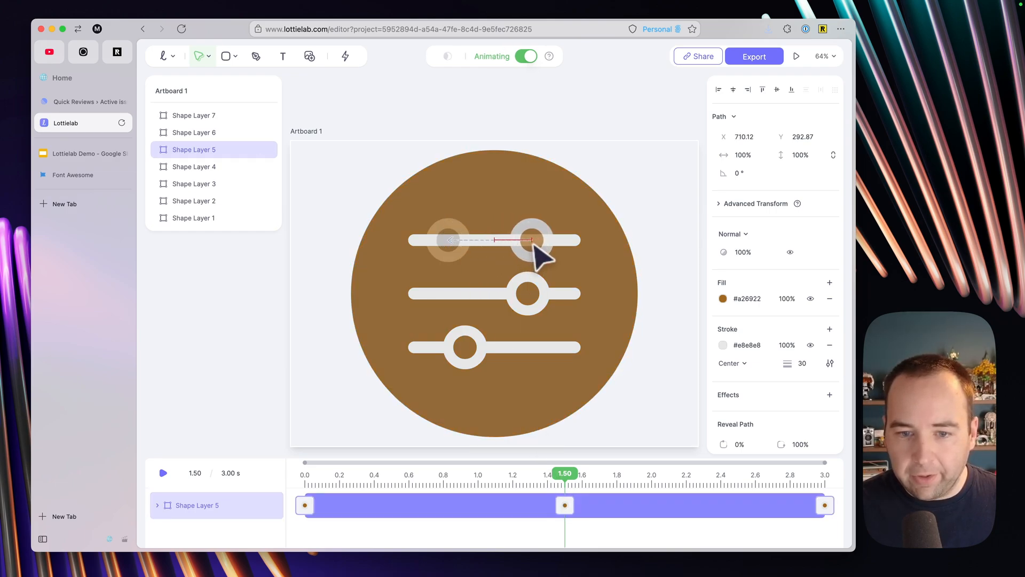
left_click_drag(533, 240, 517, 240)
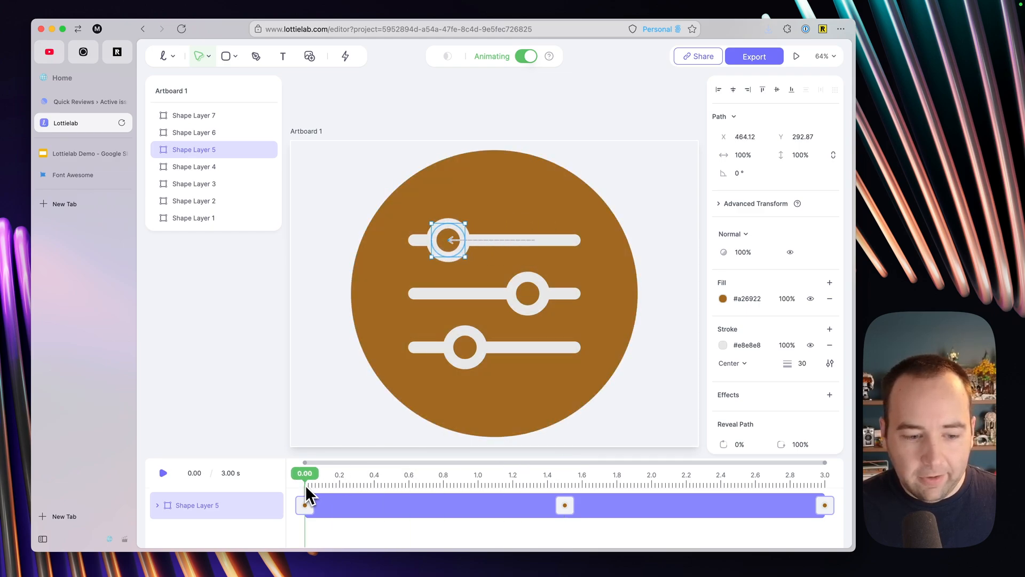
left_click(162, 473)
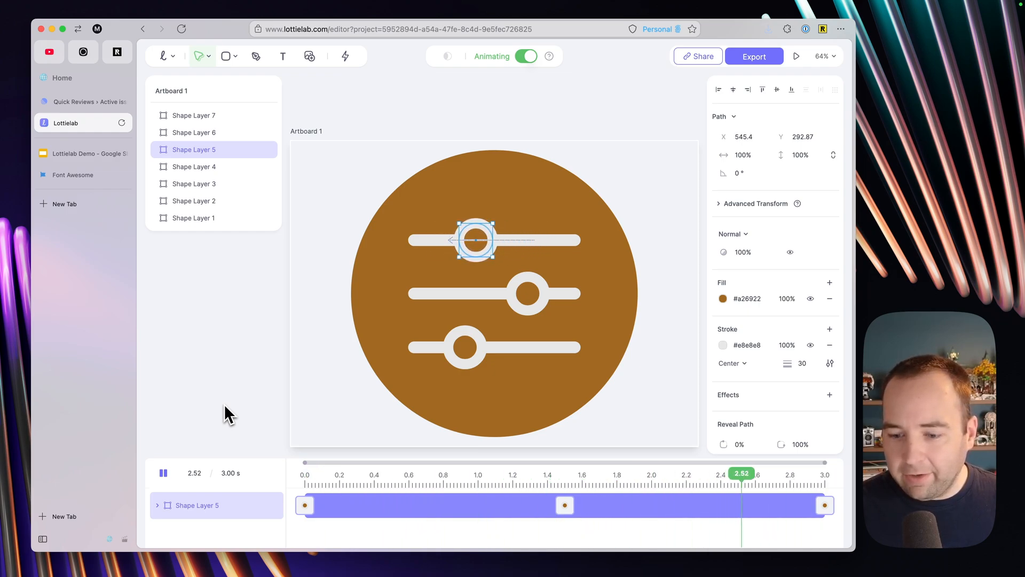
key("space")
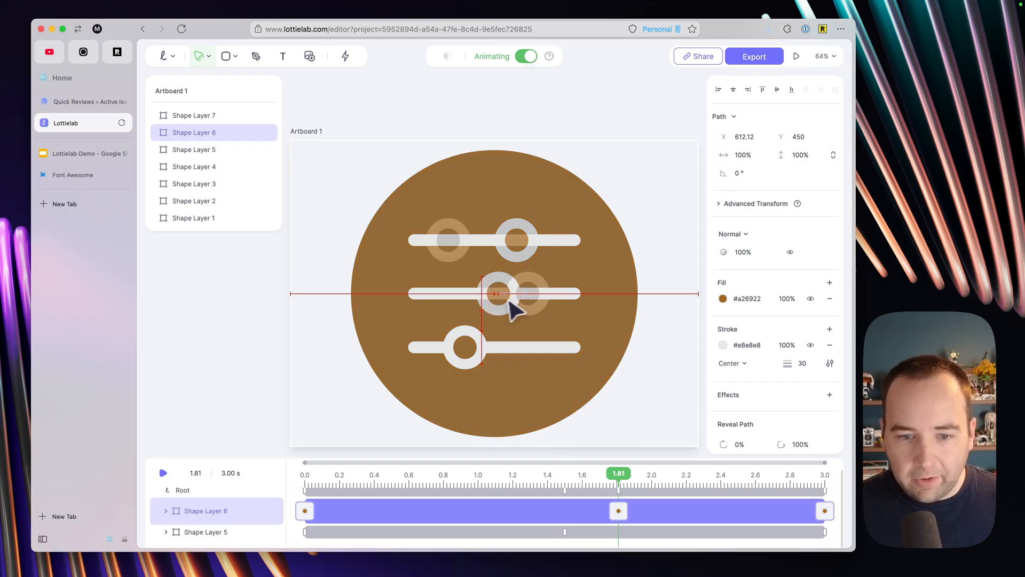
Keyframe the middle knob sliding left and the bottom knob sliding right mid-timeline
left_click_drag(514, 293, 474, 293)
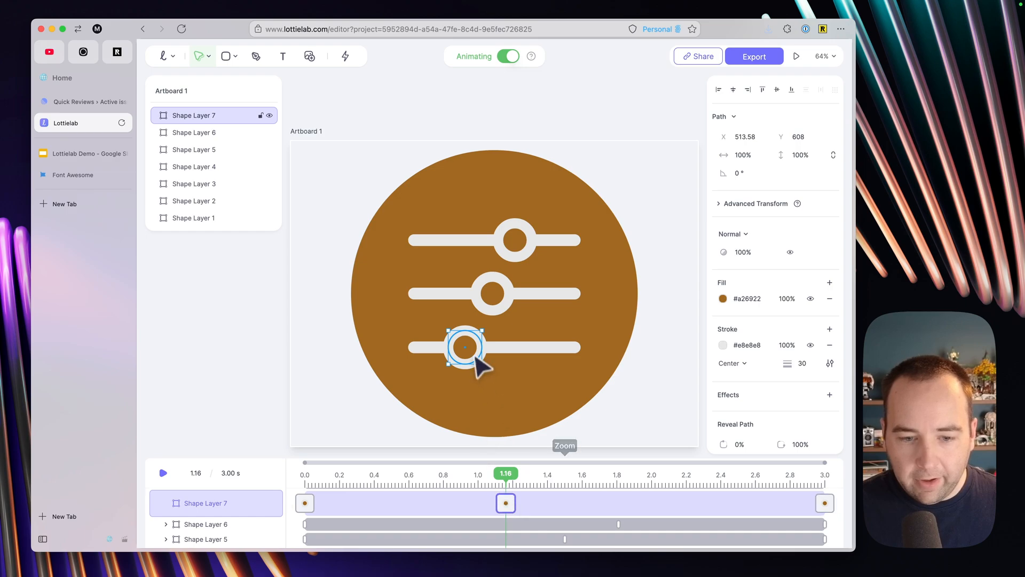
left_click_drag(467, 346, 548, 346)
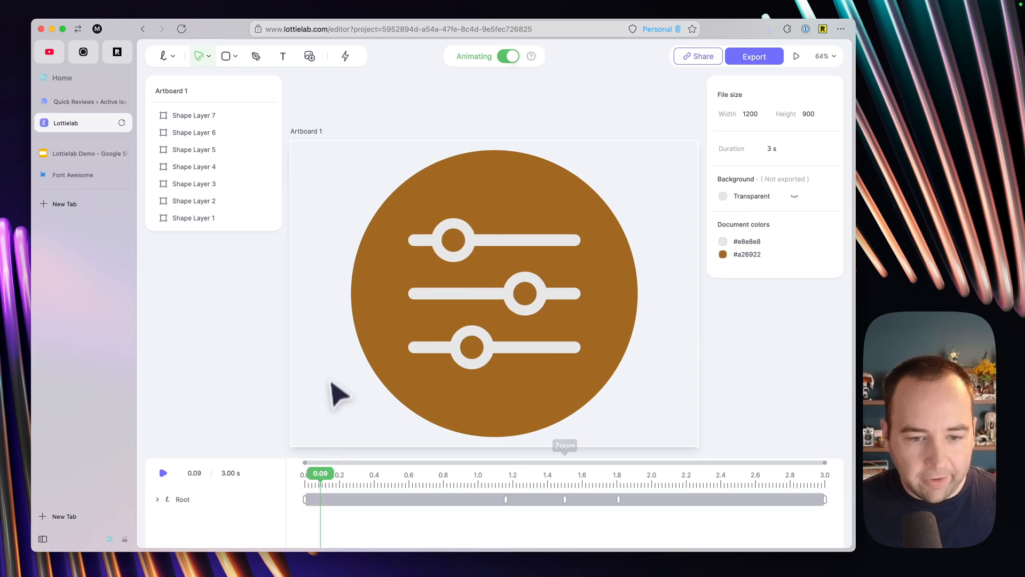
key("space")
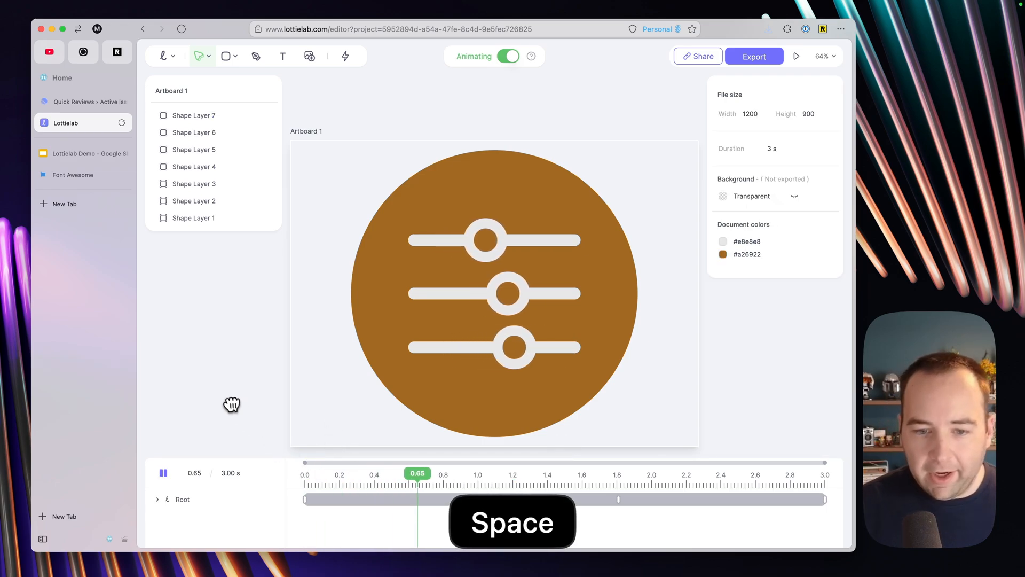
key("space")
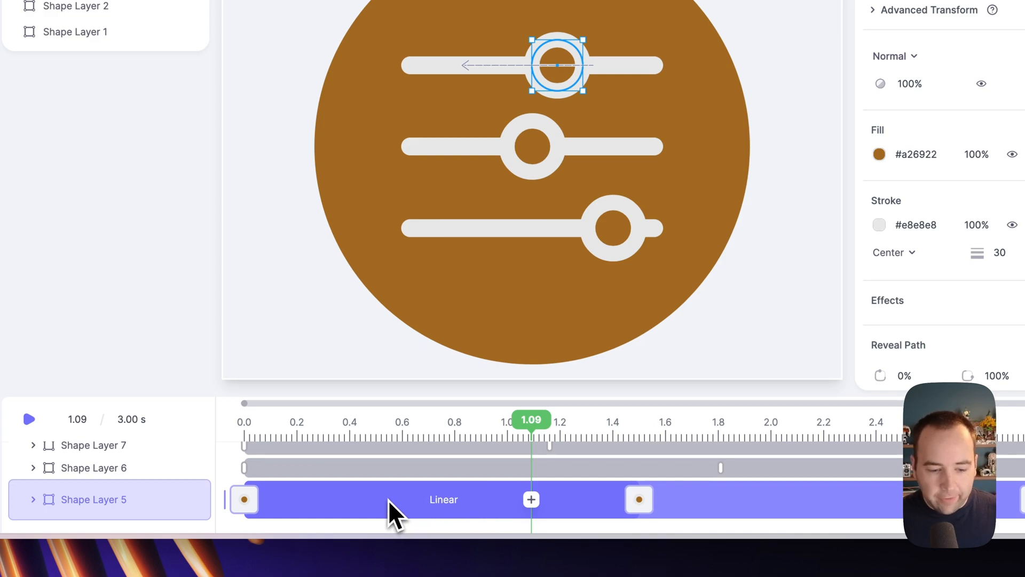
mouse_move(451, 524)
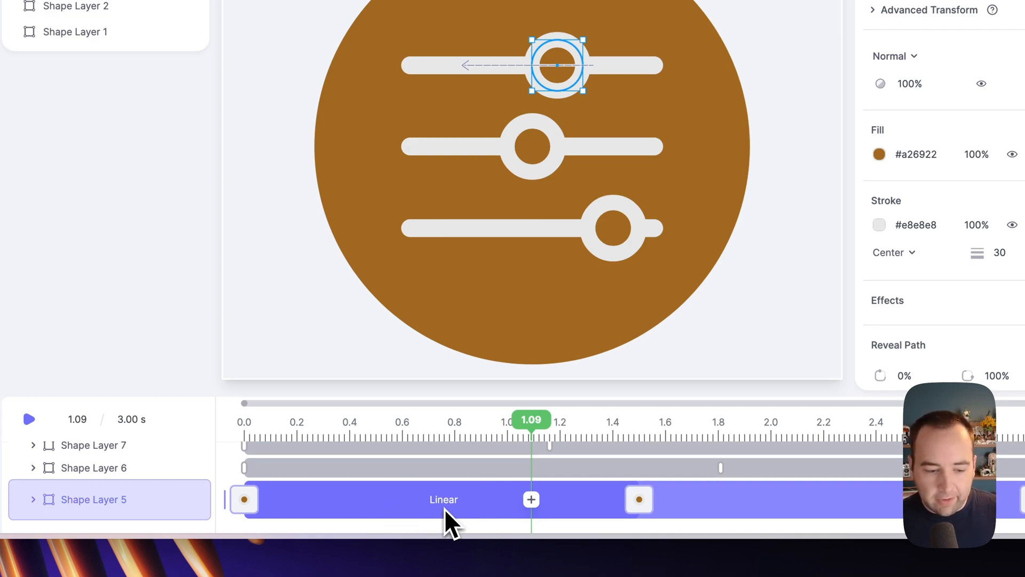
mouse_move(419, 516)
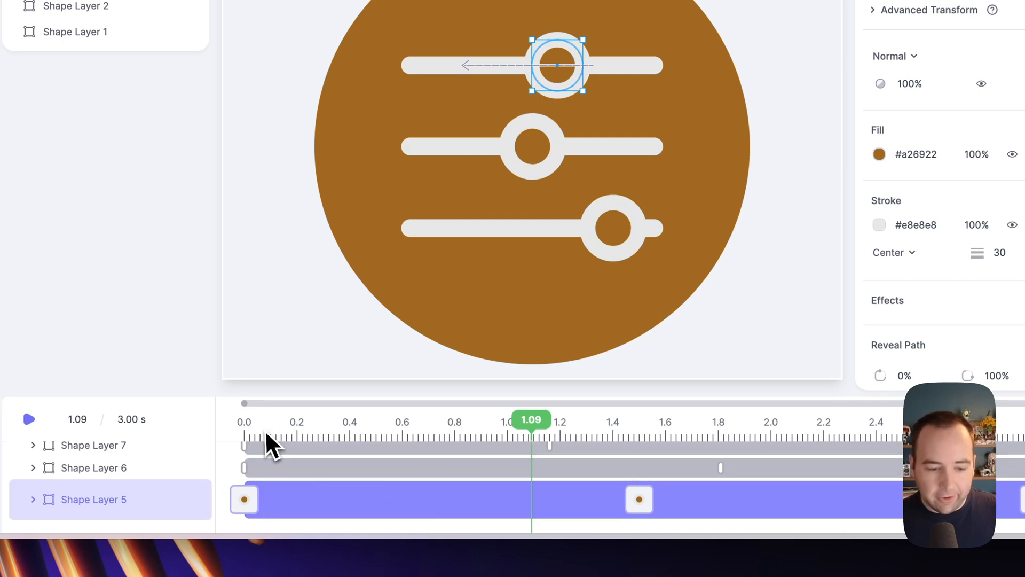
Apply Bounce In easing to the top knob's first transition and preview it
left_click_drag(531, 419, 510, 419)
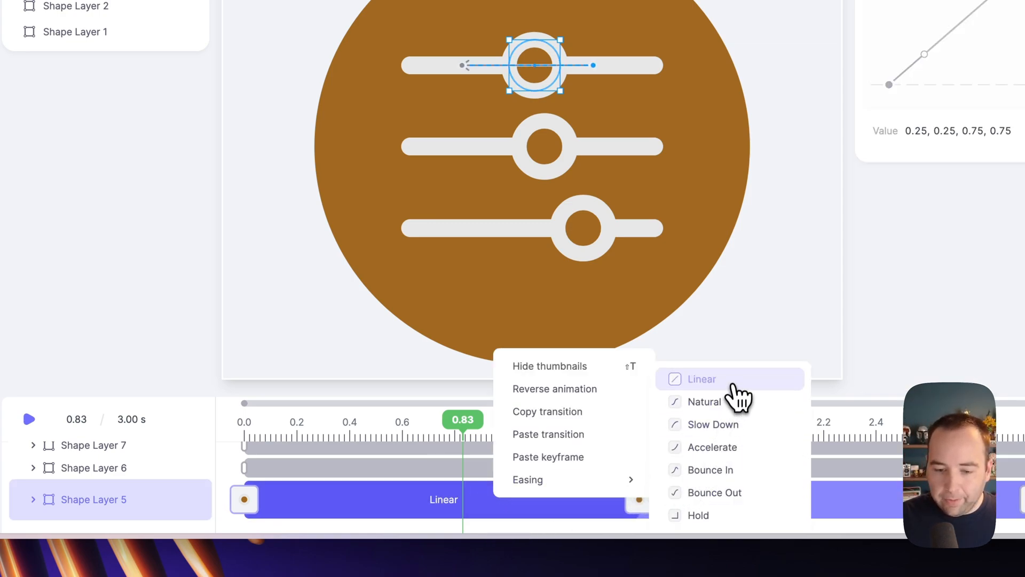
mouse_move(709, 470)
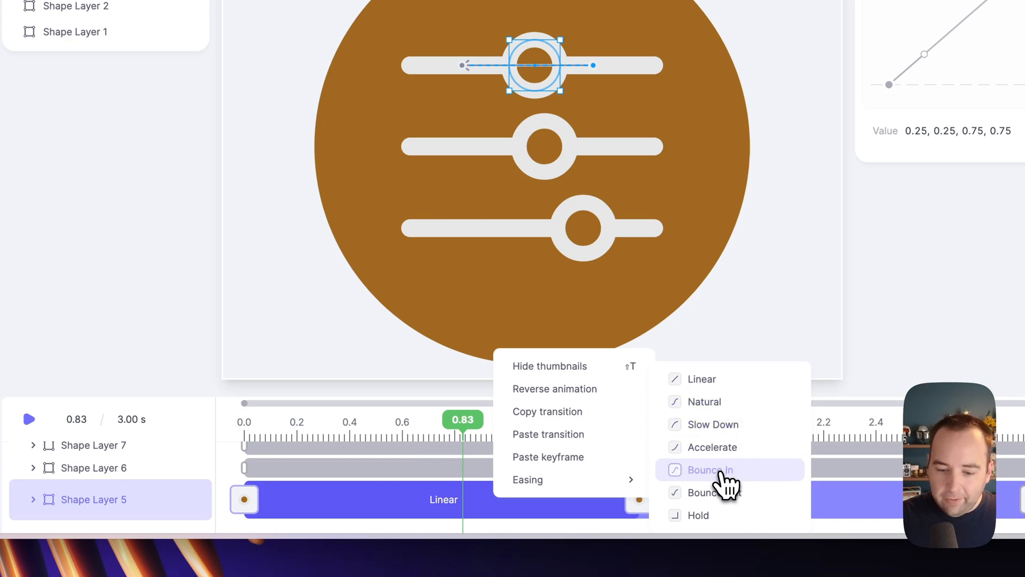
left_click(711, 470)
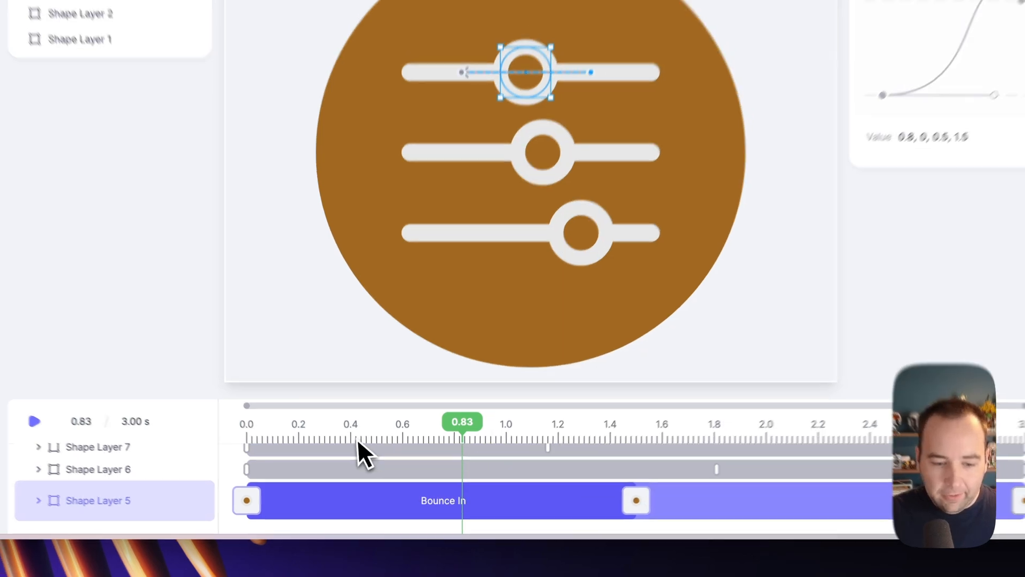
key("space")
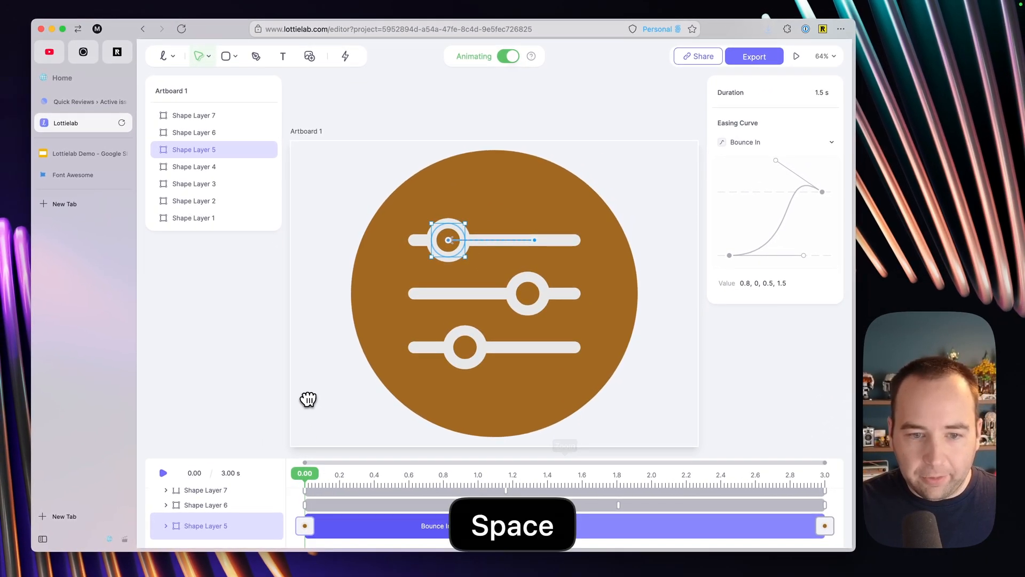
Adjust the top knob's second transition easing and play the full sliders animation to about 2.8 s
key("space")
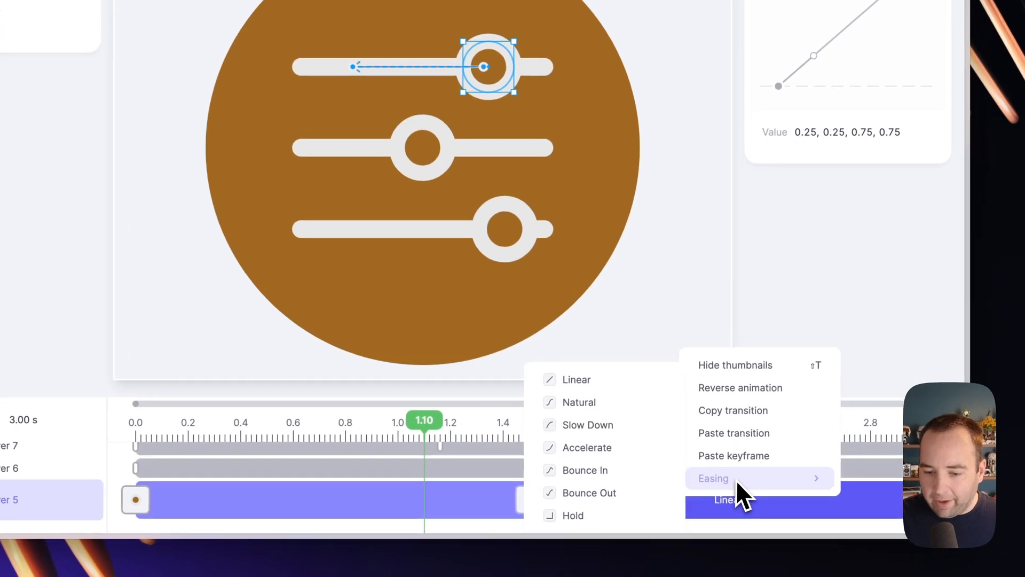
left_click(586, 424)
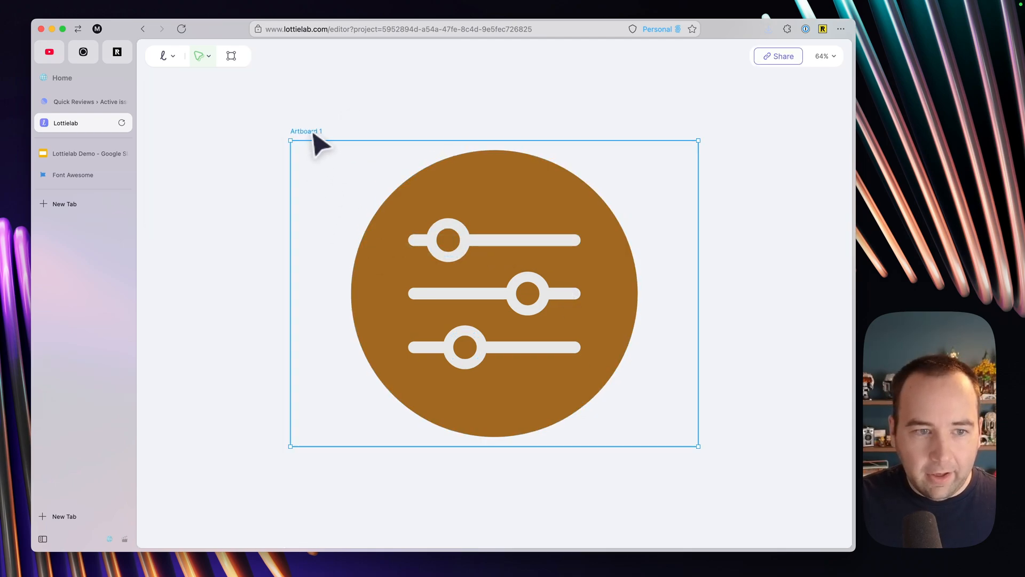
key("space")
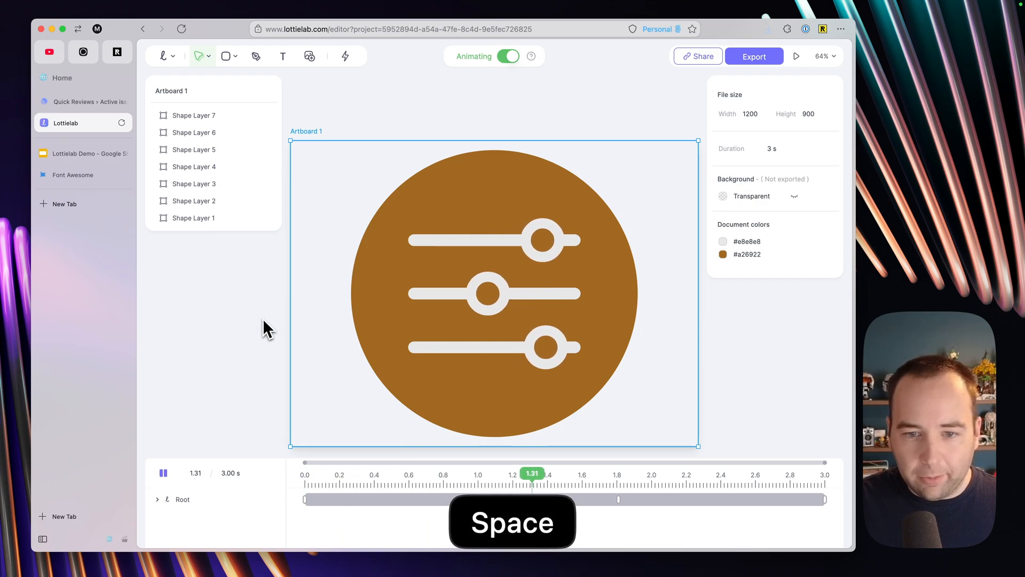
key("space")
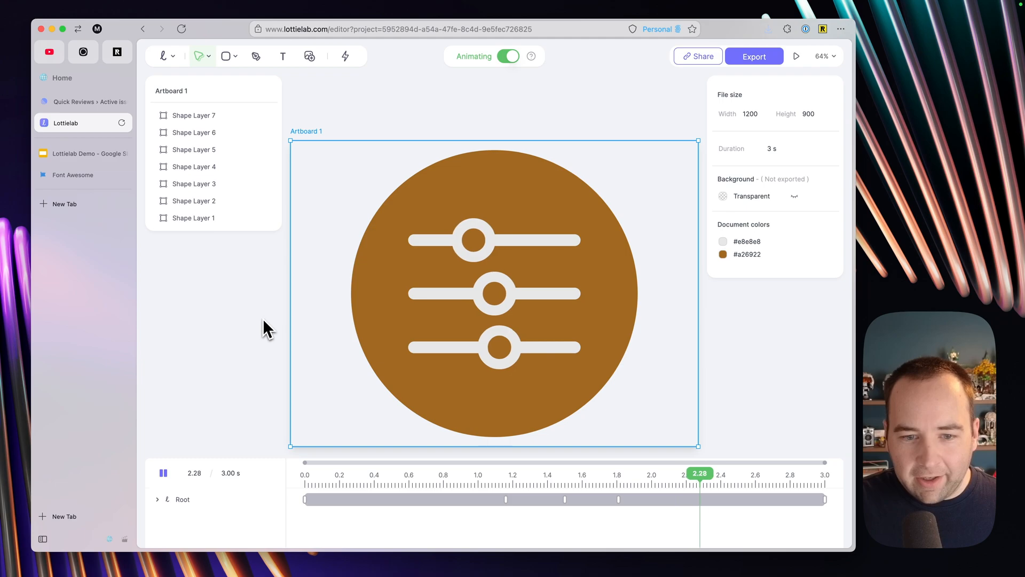
left_click(528, 473)
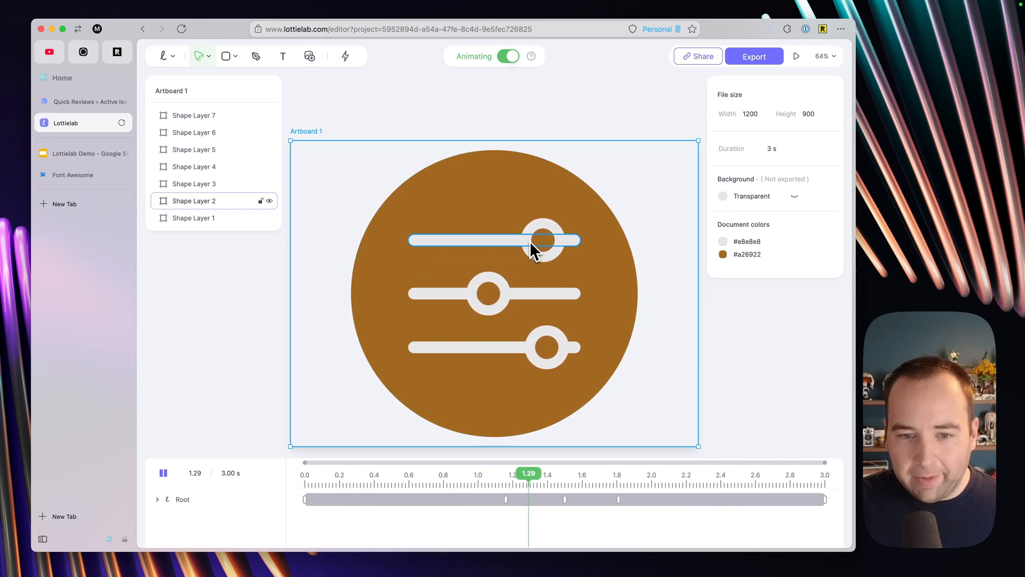
key("space")
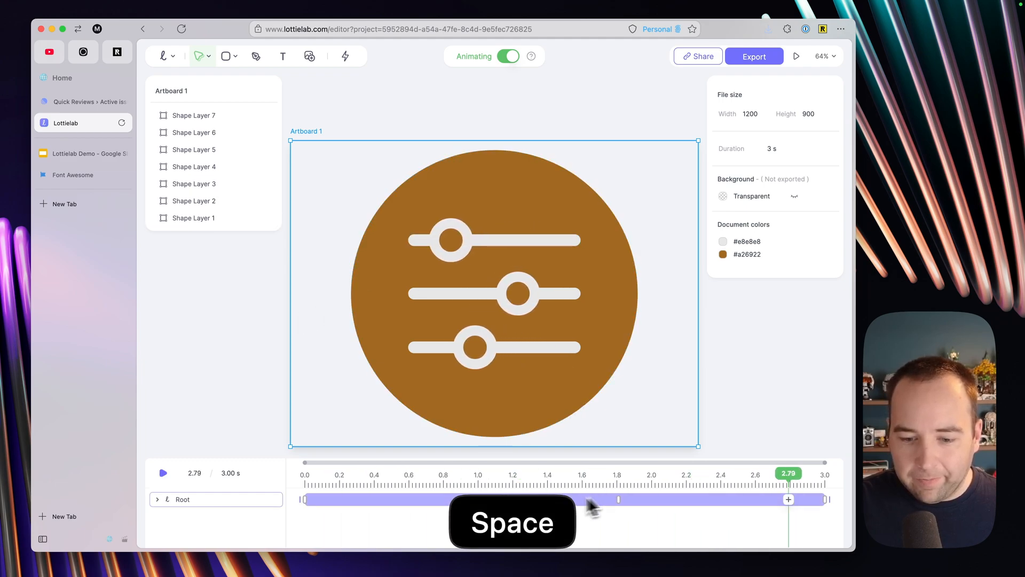
Try Bounce In then Bounce Out easing on the top knob's second movement, previewing each
left_click(193, 149)
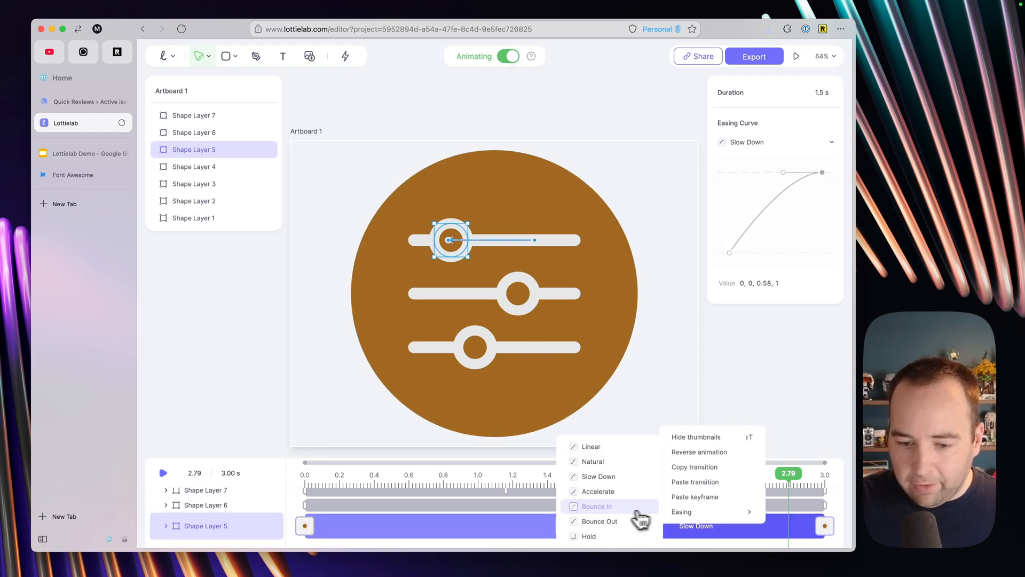
left_click(596, 506)
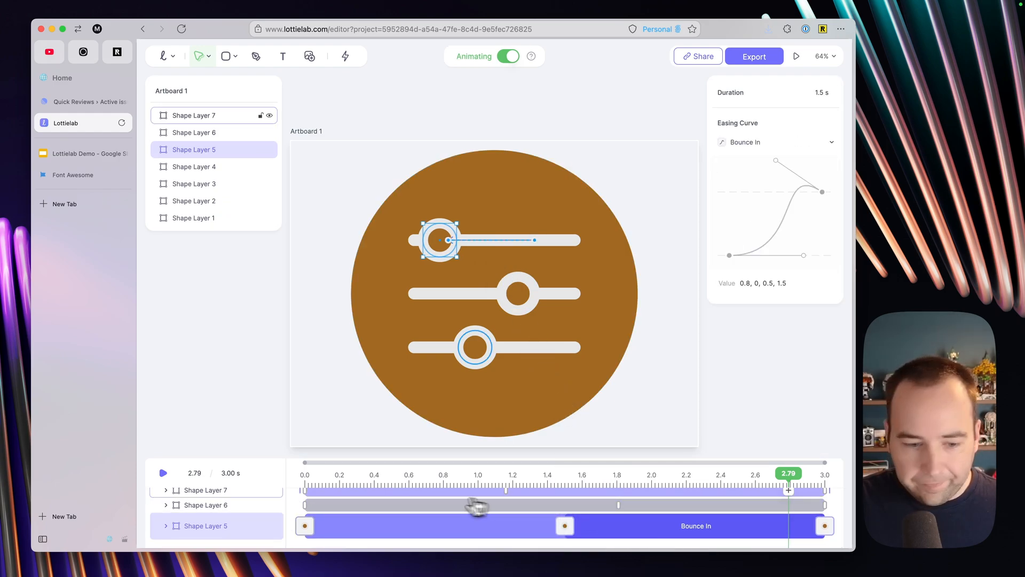
key("space")
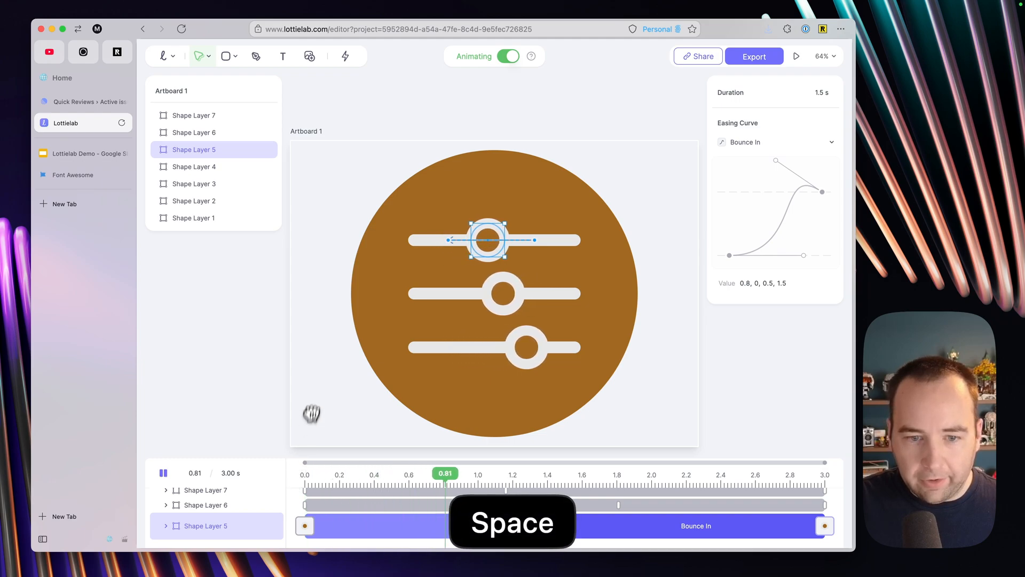
key("space")
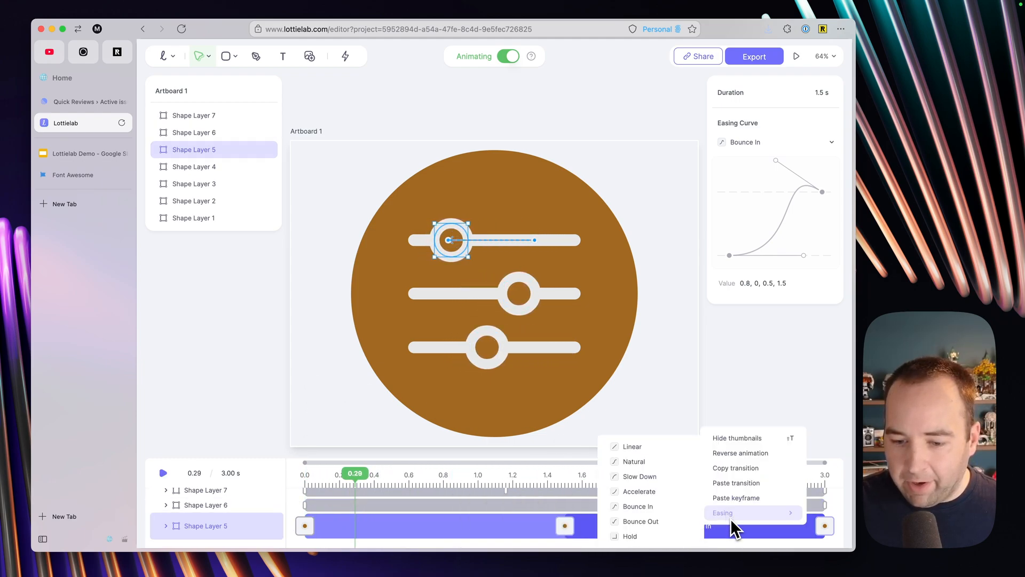
left_click(643, 521)
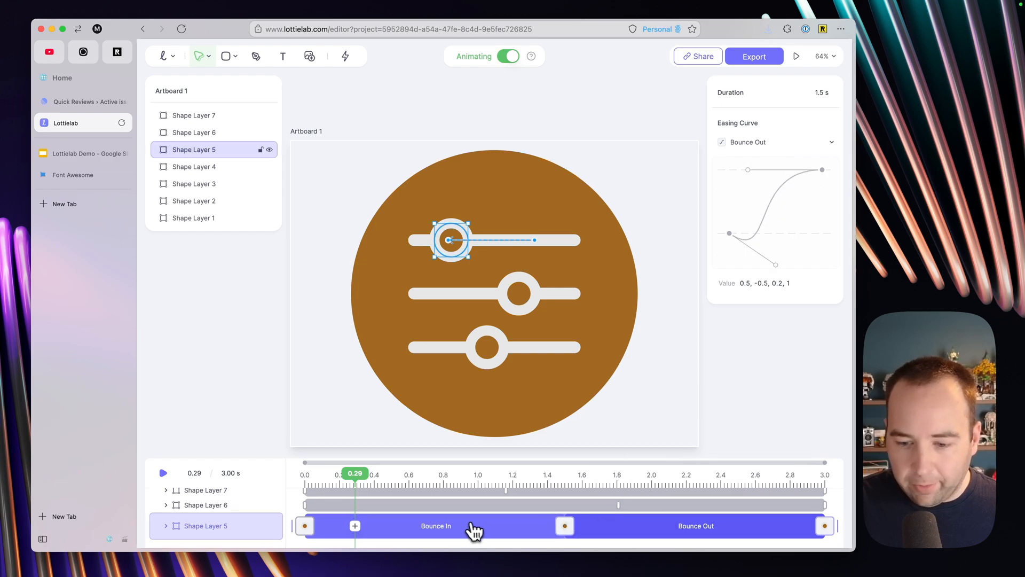
key("space")
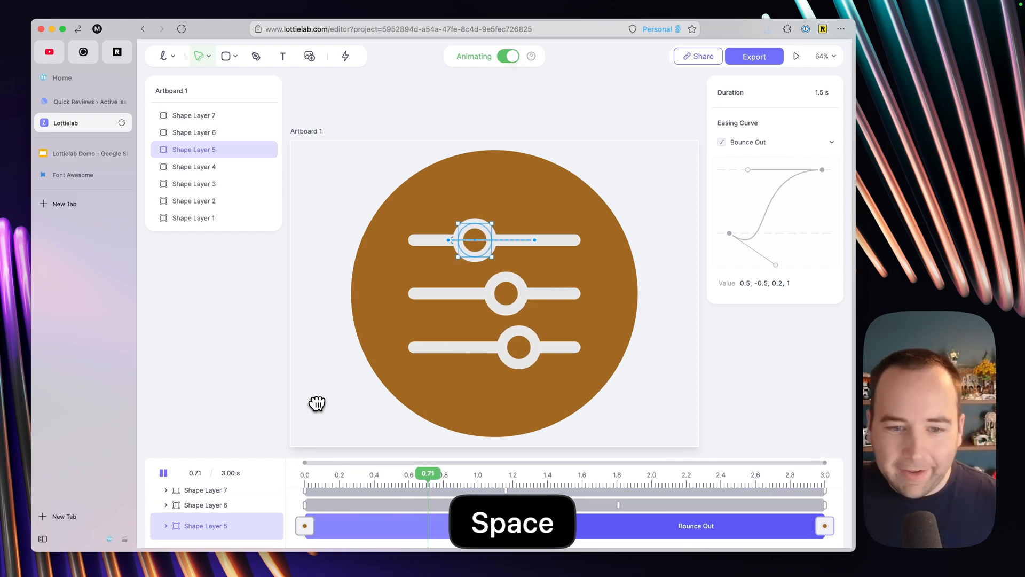
key("space")
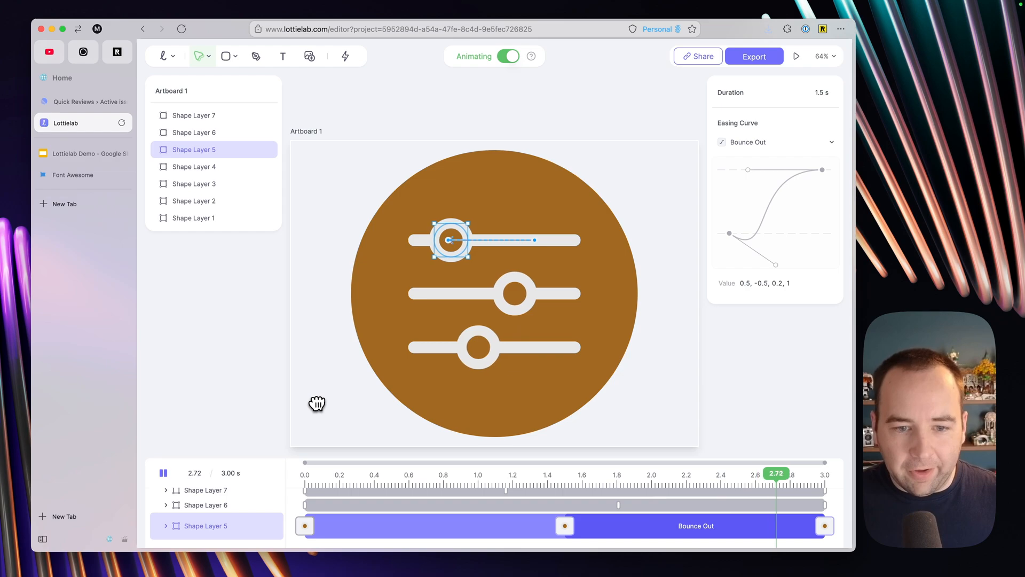
Try Natural easing, then settle on Slow Down for the top knob's return movement
right_click(695, 525)
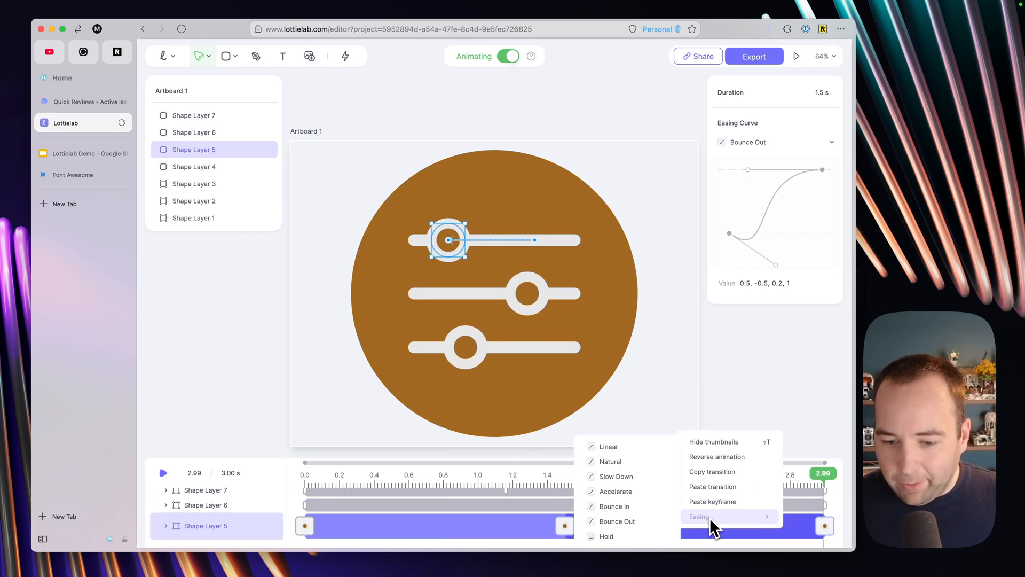
left_click(610, 461)
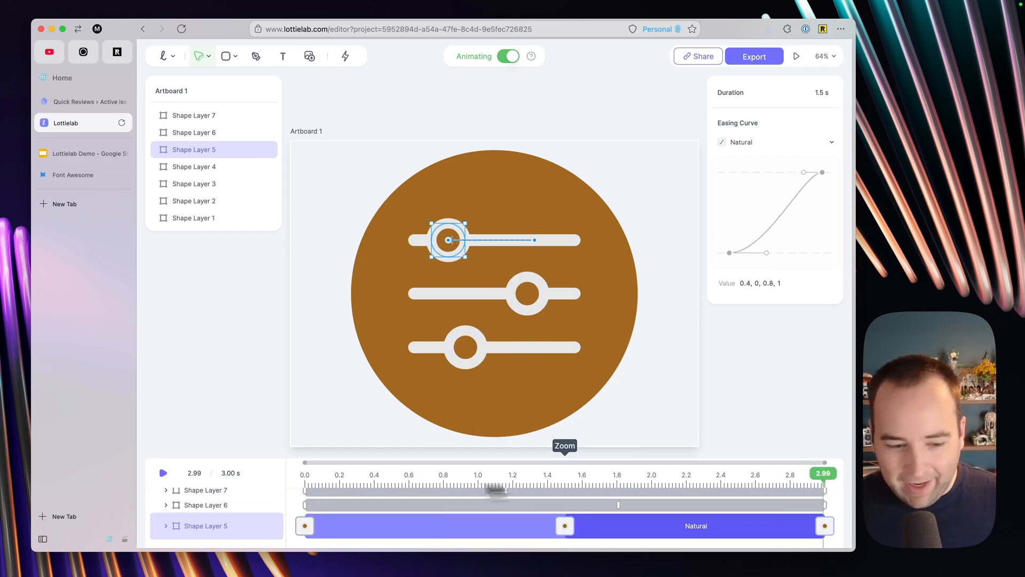
key("space")
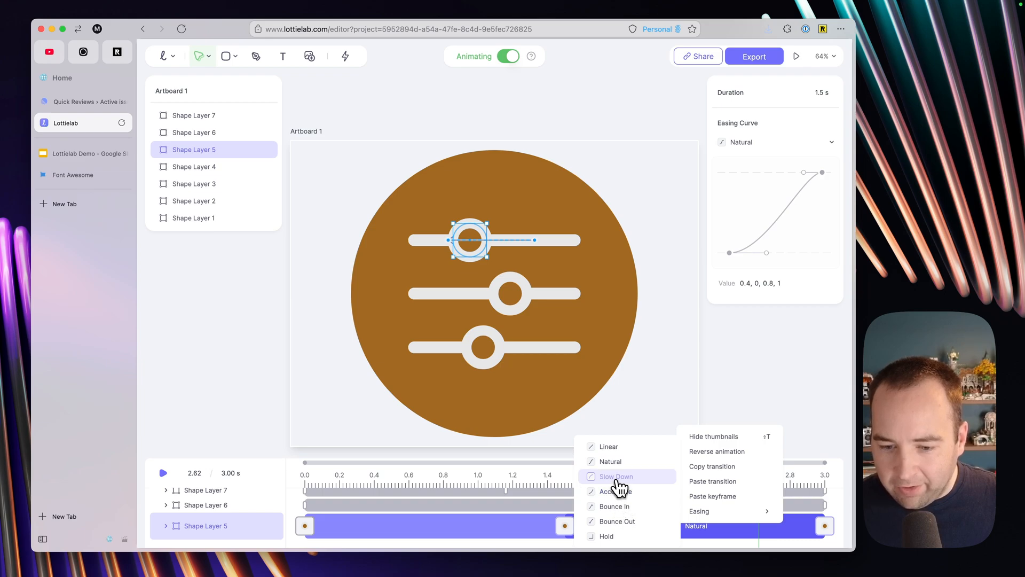
left_click(613, 476)
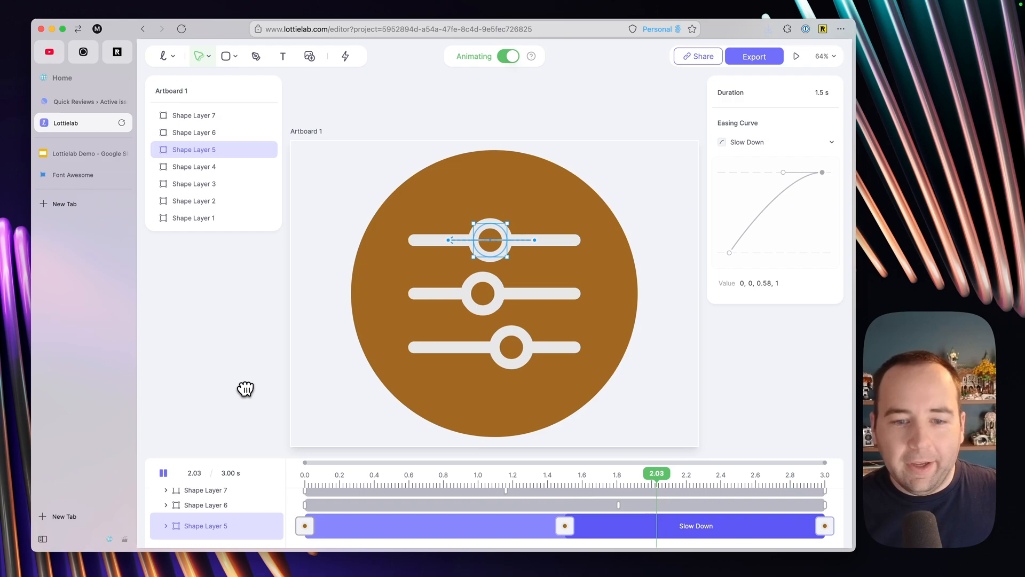
key("space")
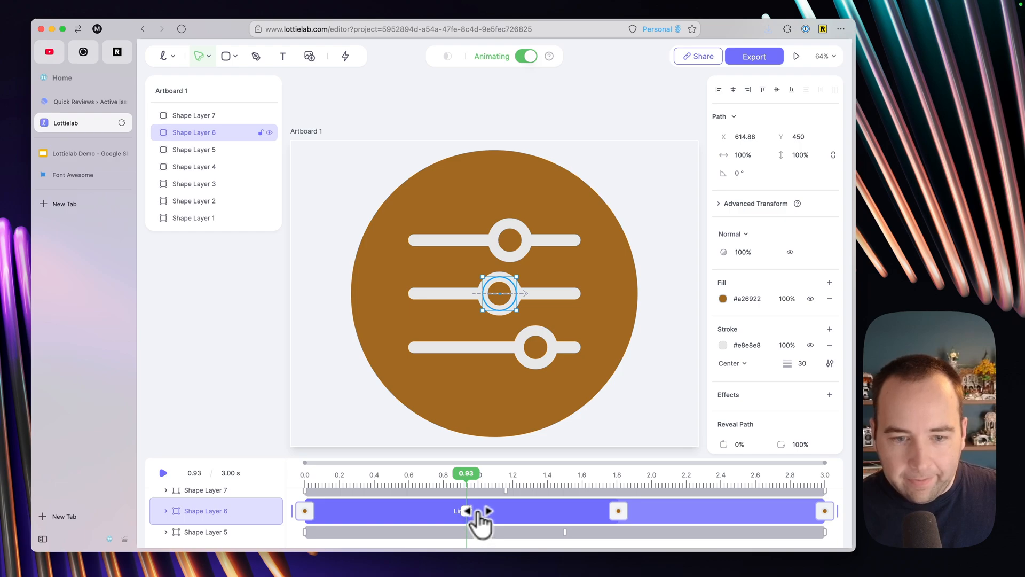
Apply Bounce Out easing to the middle knob's first movement and preview it
right_click(477, 511)
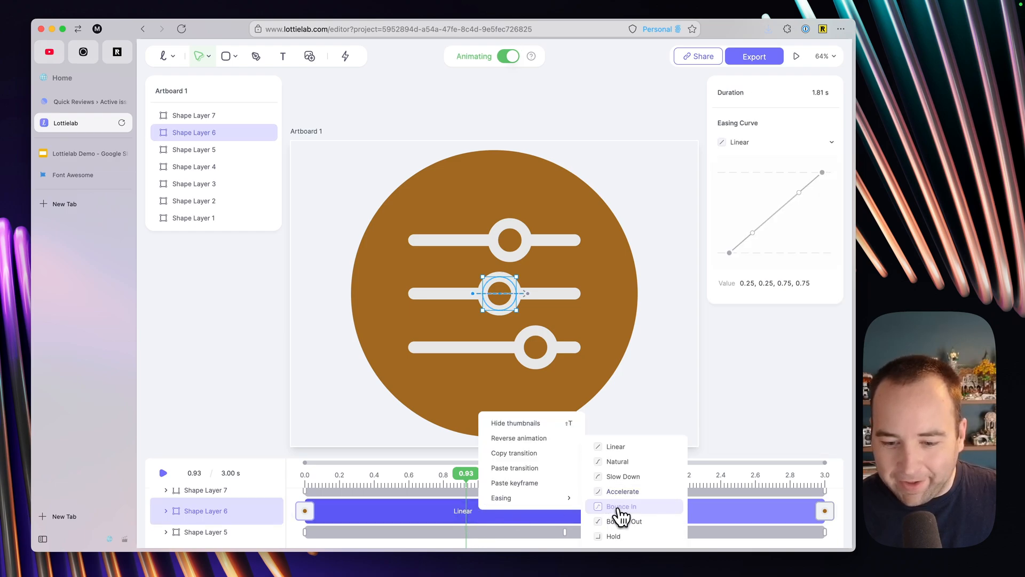
left_click(621, 520)
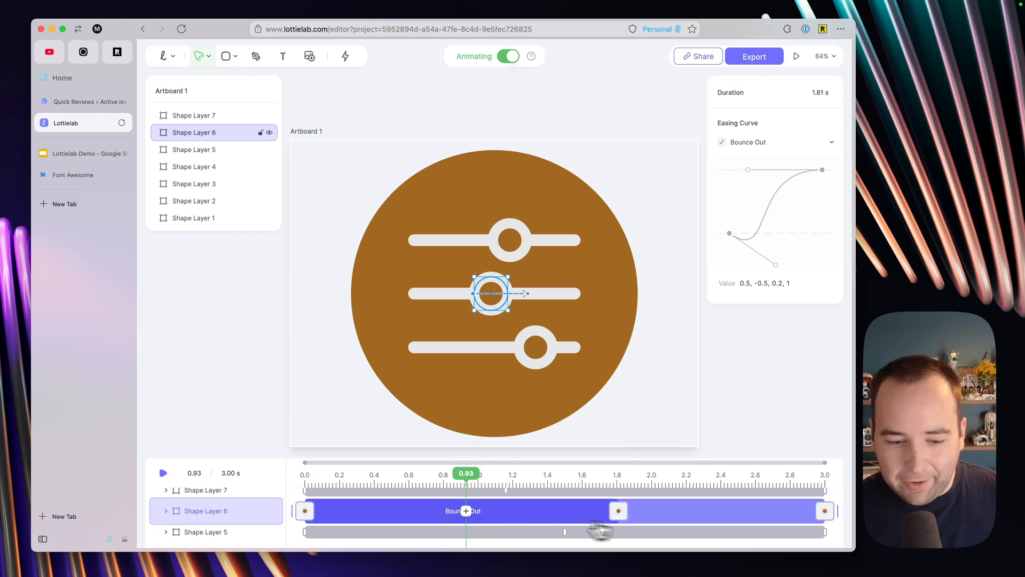
key("space")
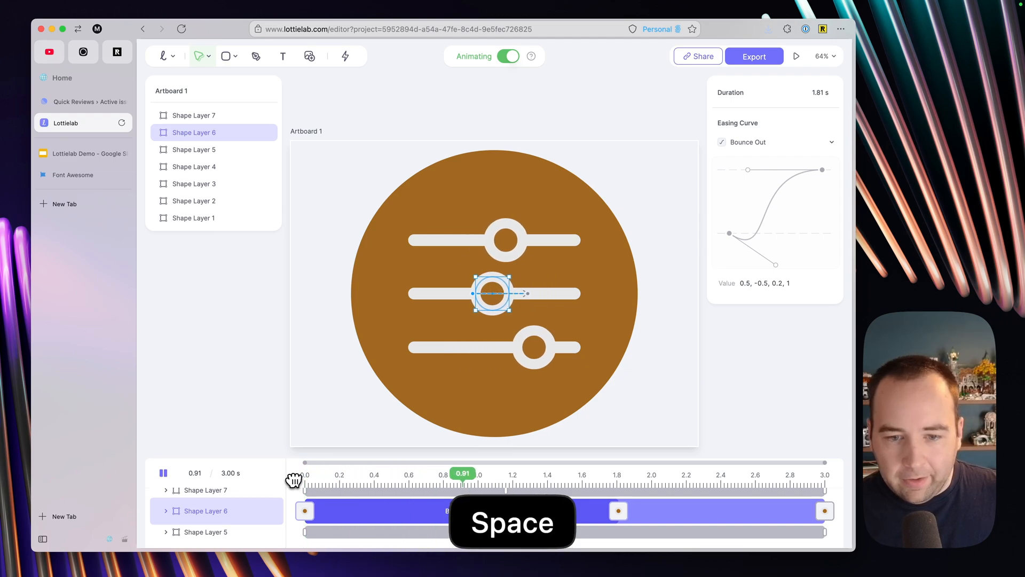
key("space")
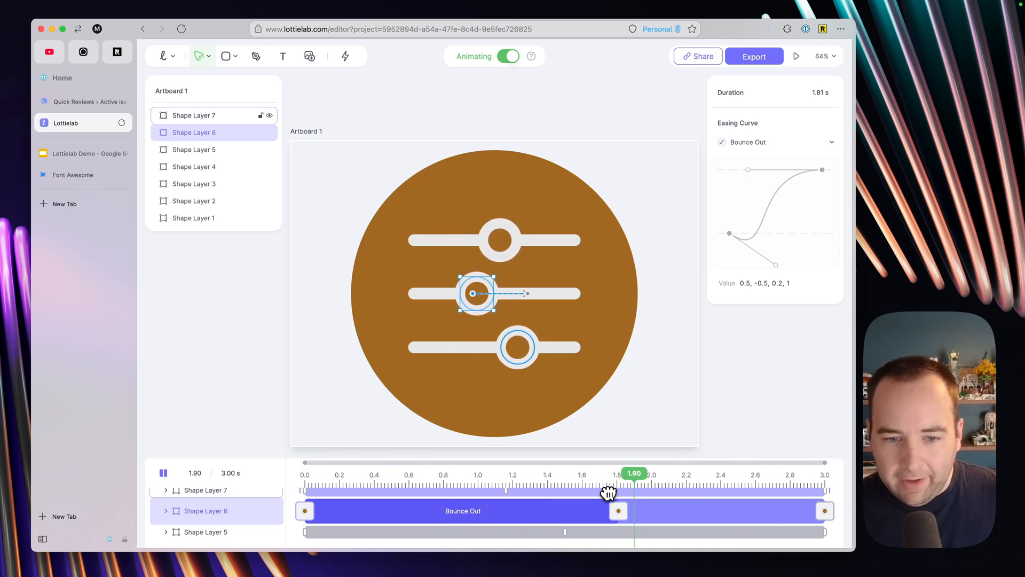
key("space")
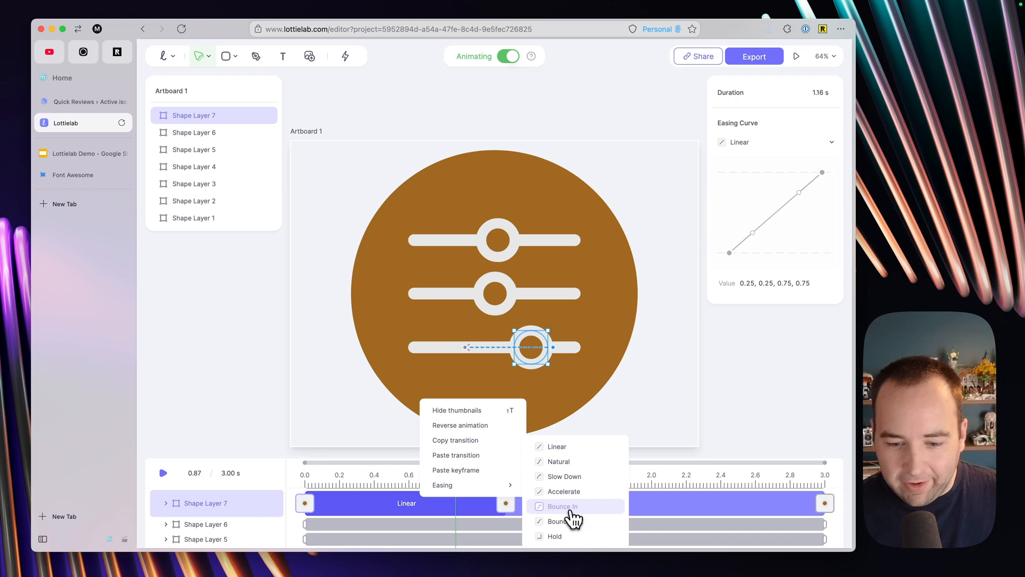
Apply Slow Down easing to the bottom knob's transition and play the whole animation
left_click(562, 505)
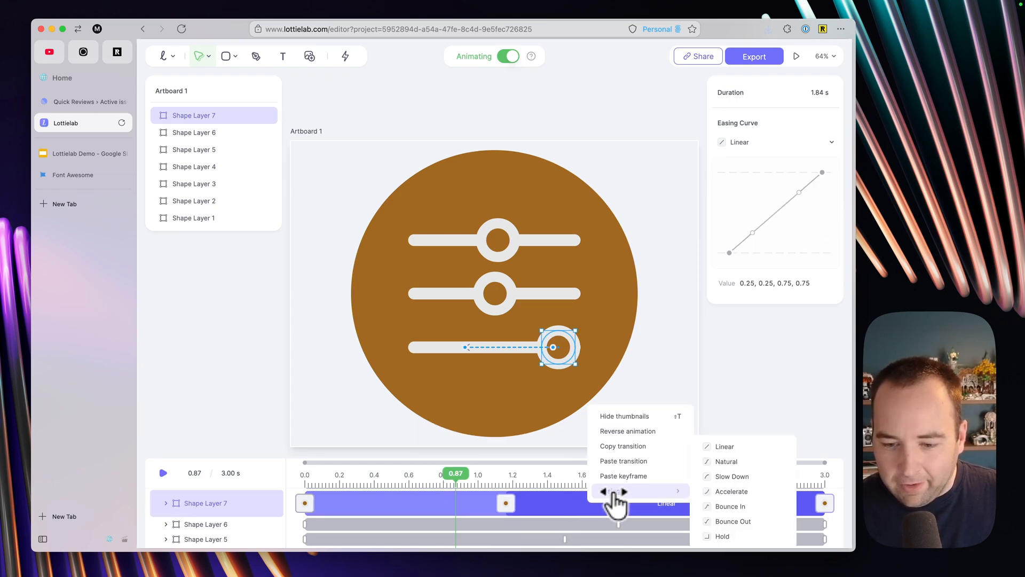
left_click(732, 476)
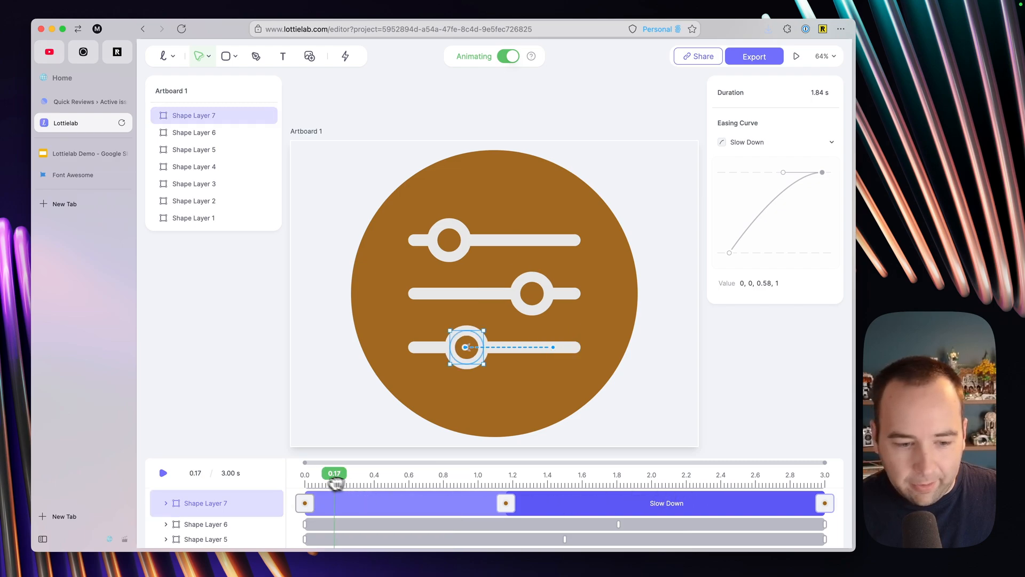
key("space")
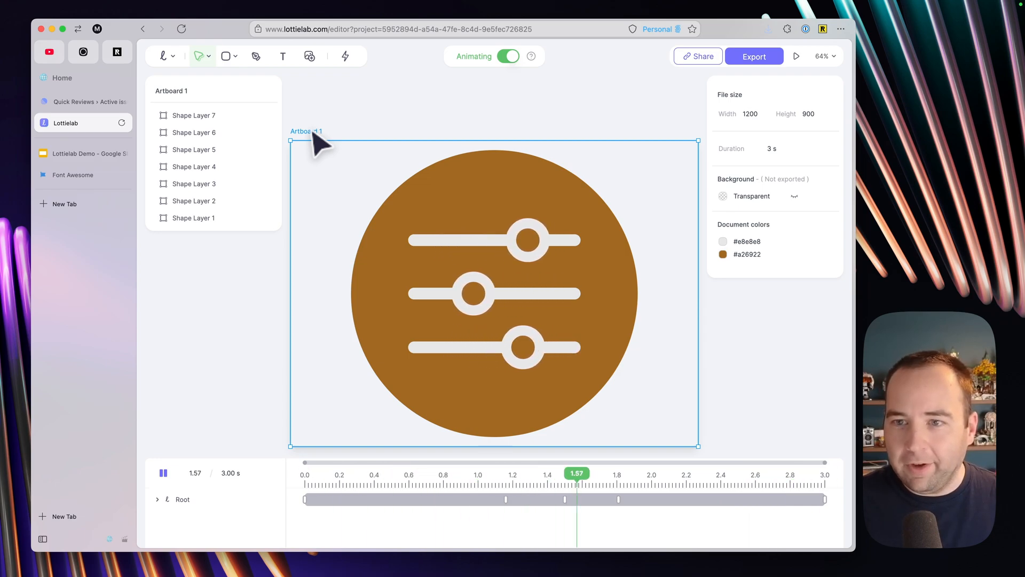
Stop playback and bring up the Export window for the slider animation
key("space")
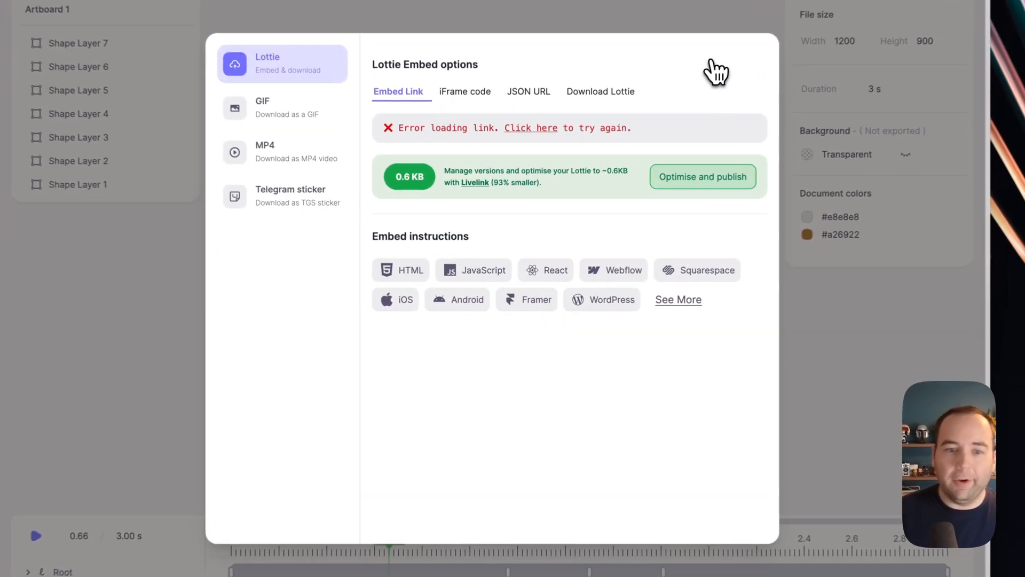
left_click(531, 127)
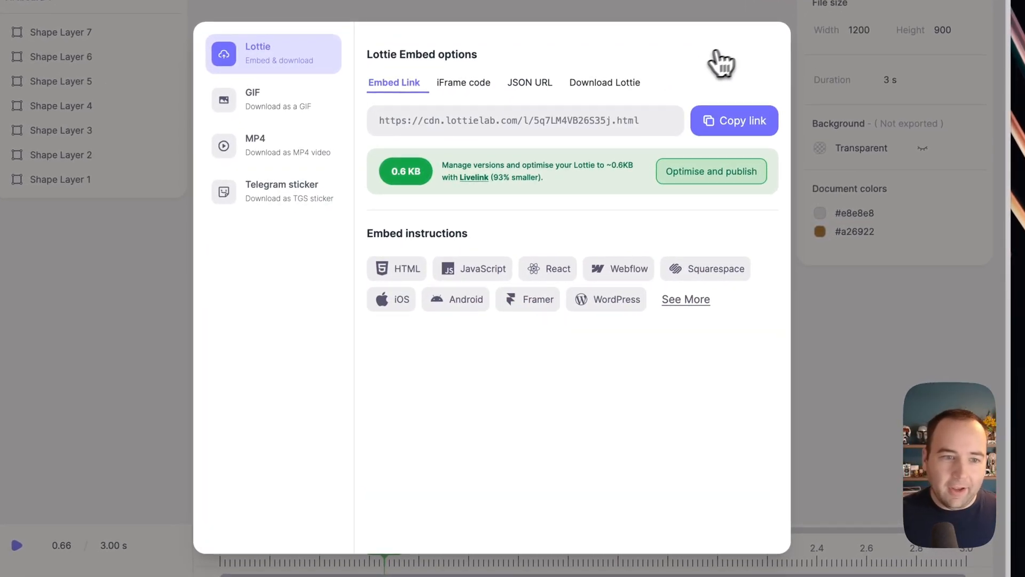
mouse_move(262, 100)
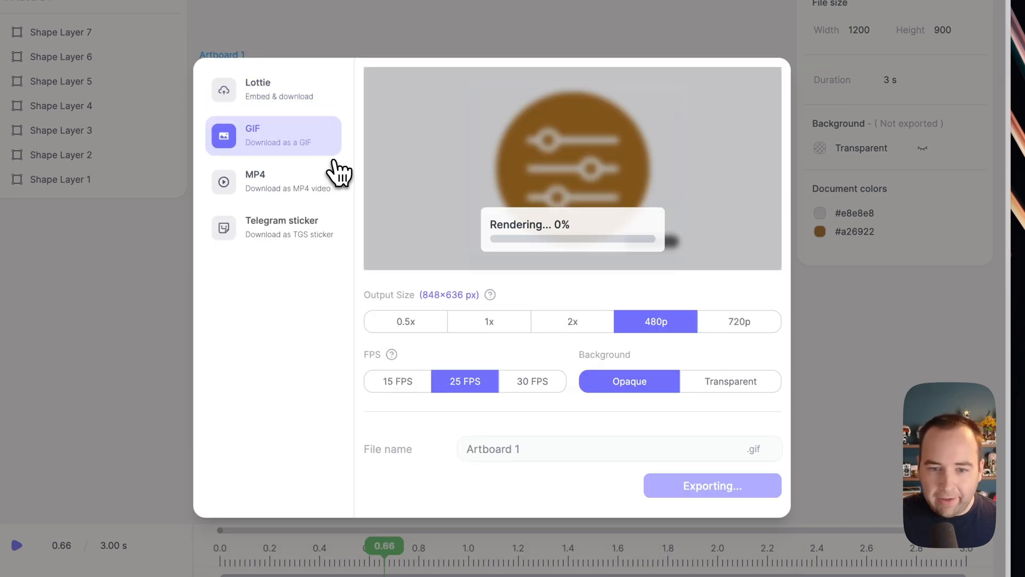
mouse_move(319, 371)
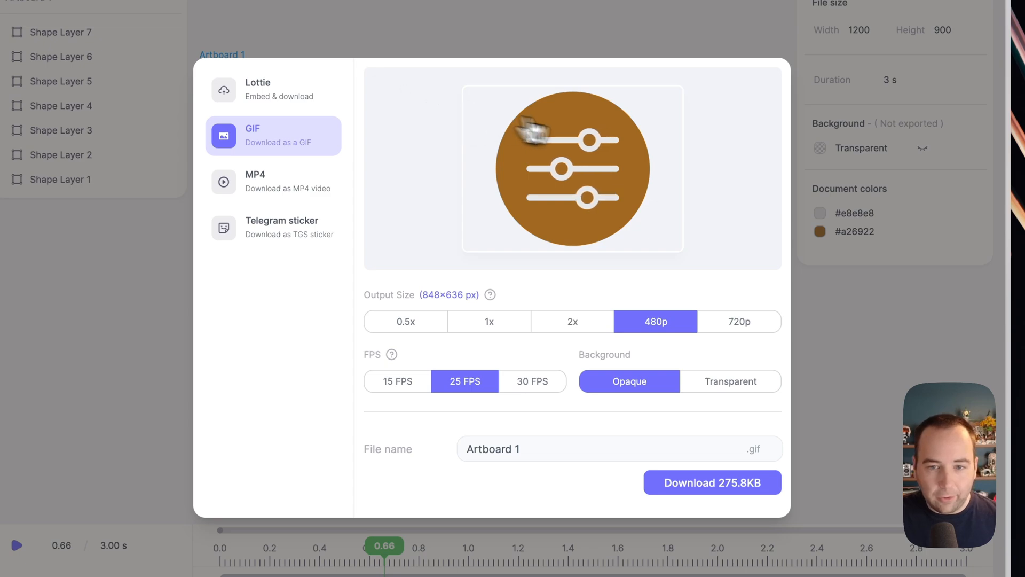
Download the GIF at 480p, 25 FPS with a transparent background, saving the file
left_click(731, 381)
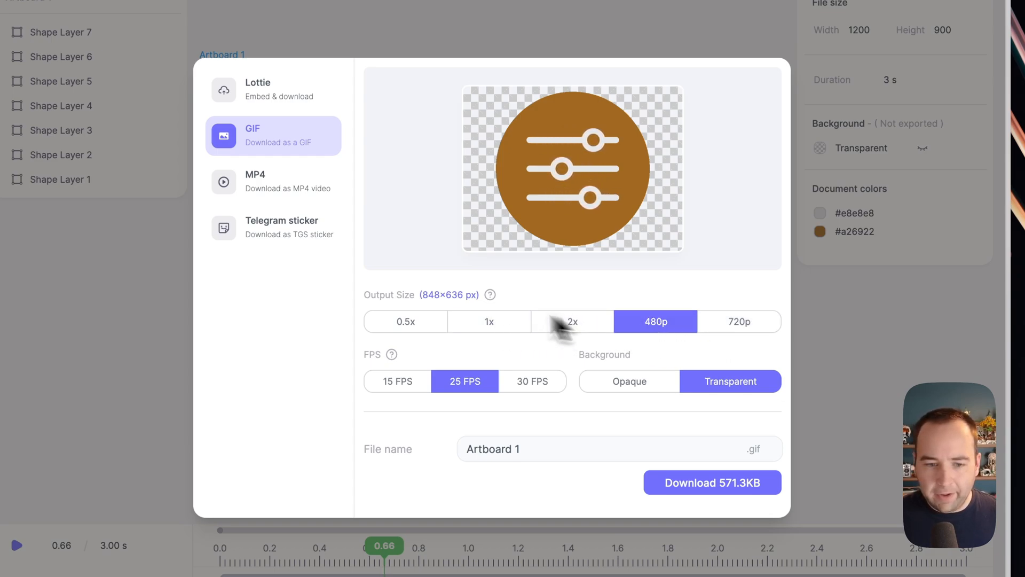
mouse_move(455, 317)
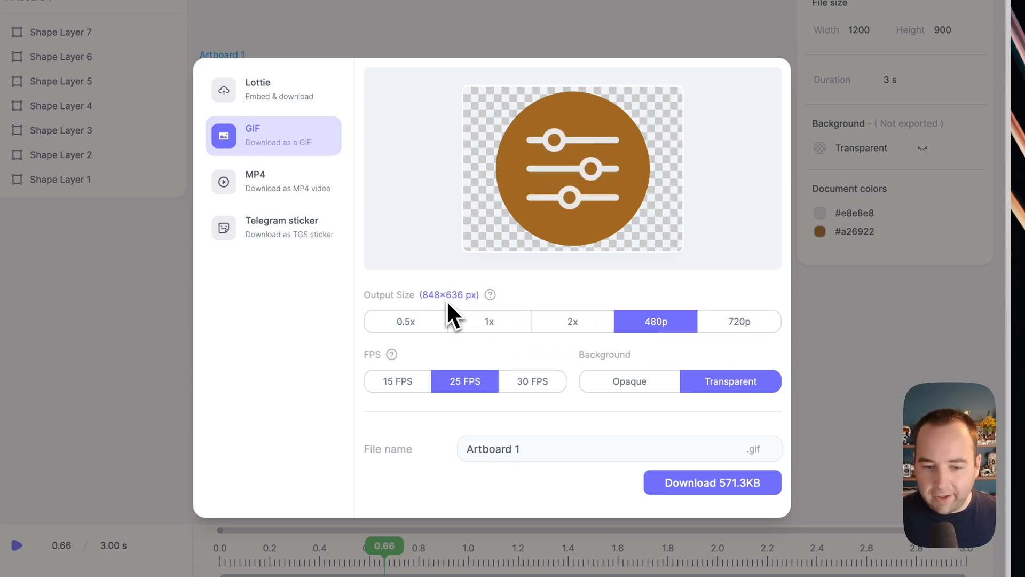
mouse_move(598, 481)
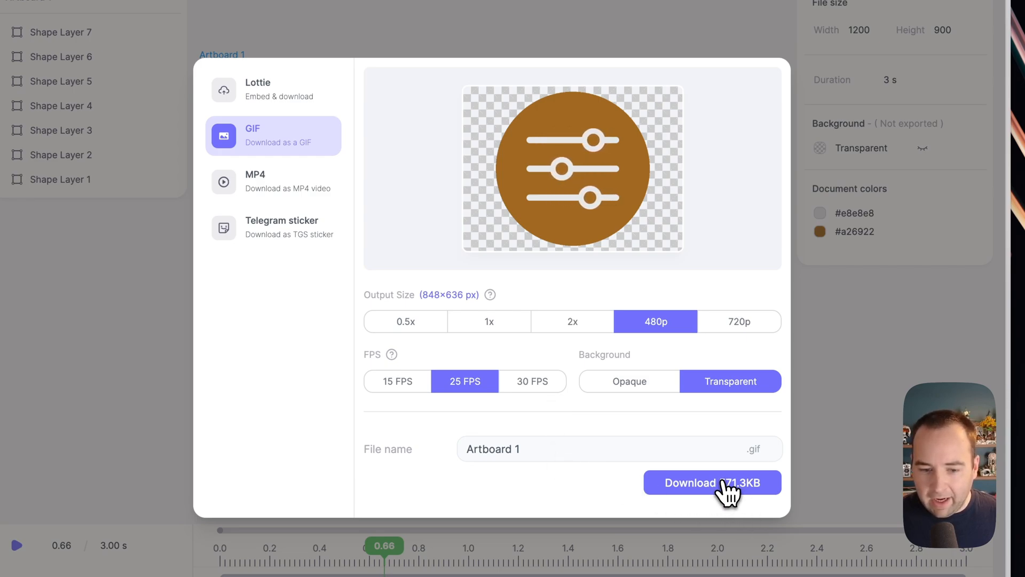
left_click(712, 483)
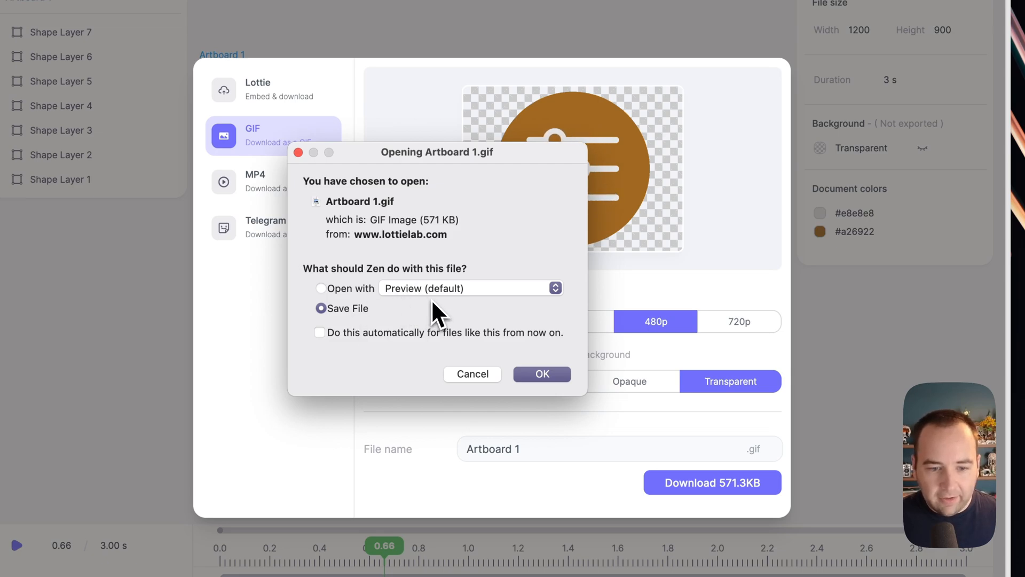
left_click(472, 374)
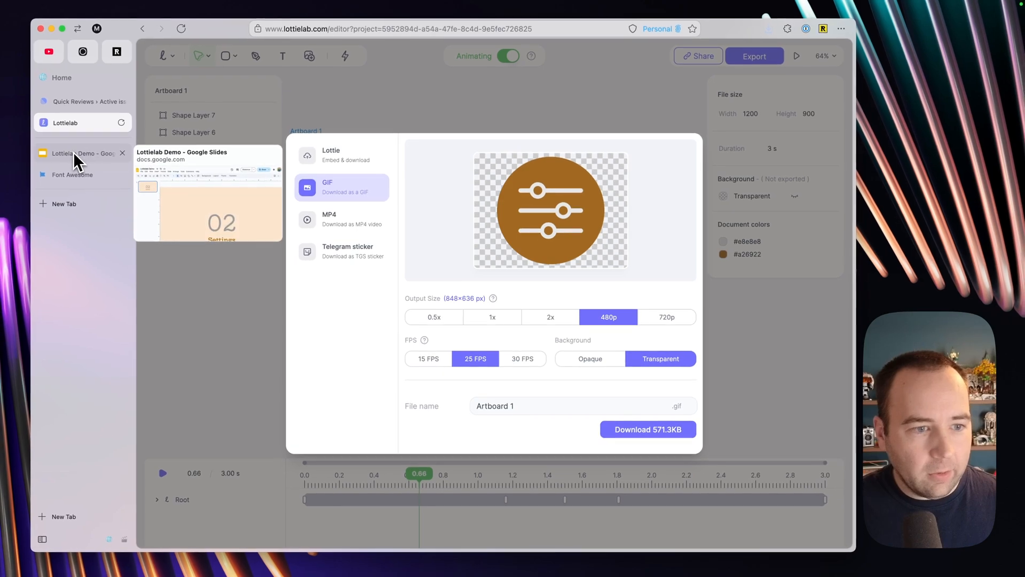
Move and resize Artboard 1.gif so it sits centred above the 02 Settings title in Google Slides
left_click(78, 152)
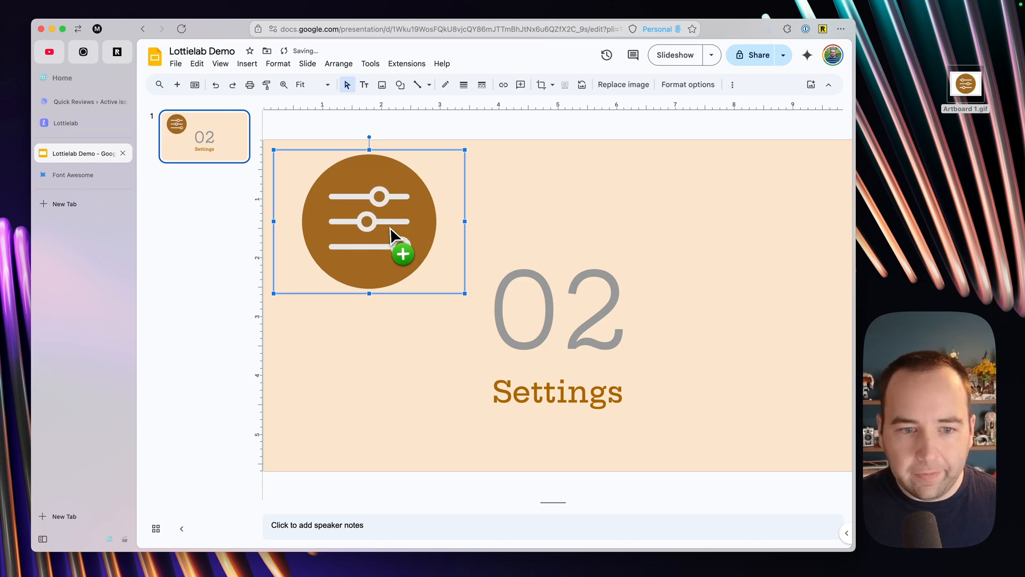
left_click_drag(368, 220, 557, 220)
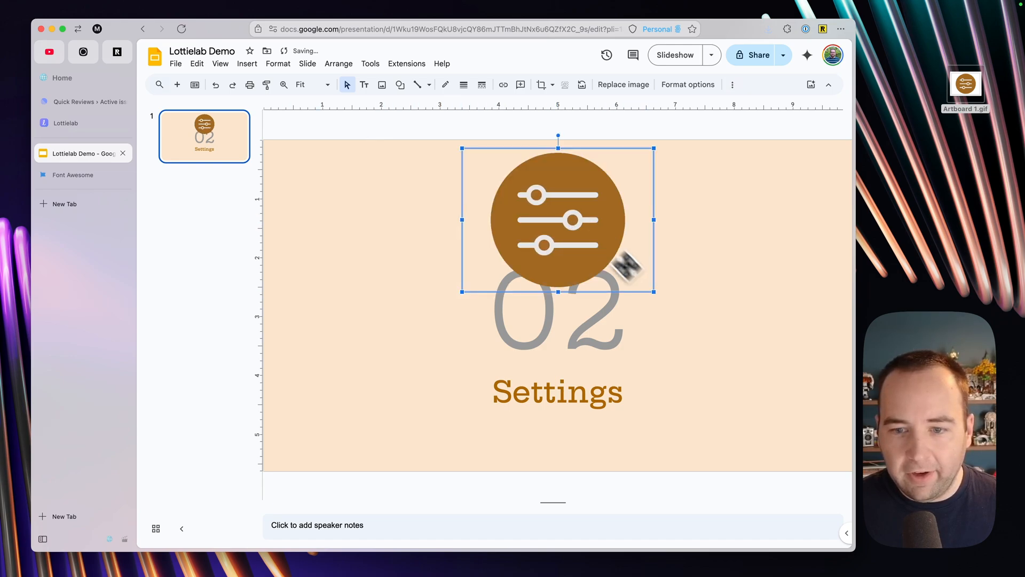
left_click_drag(653, 291, 572, 231)
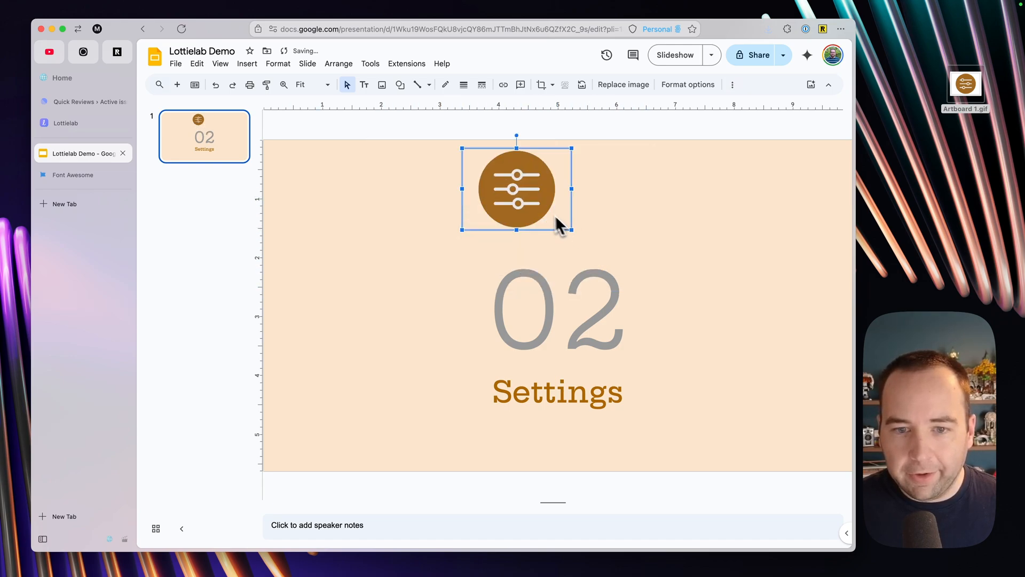
left_click_drag(517, 190, 558, 207)
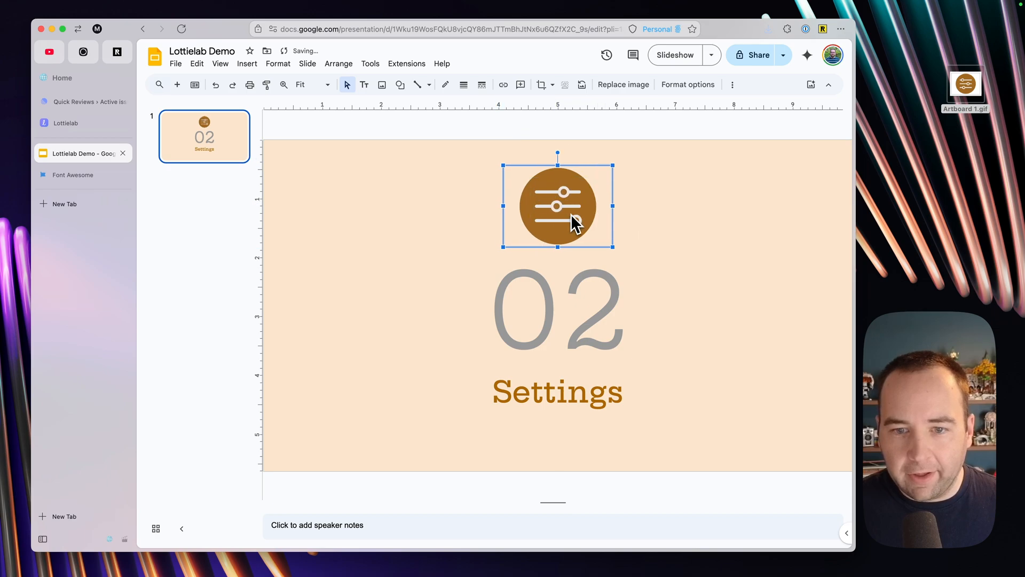
left_click(554, 134)
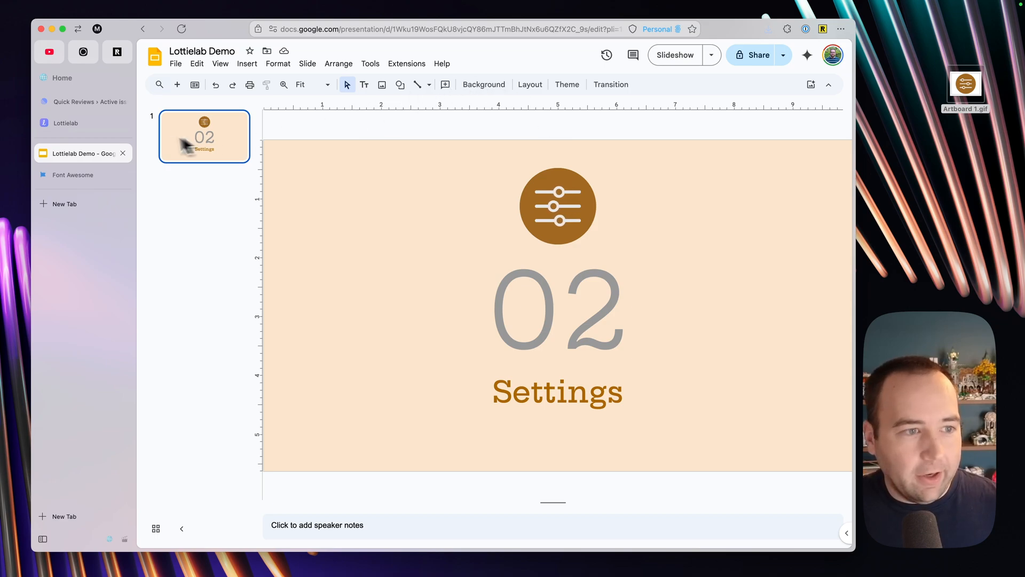
left_click(66, 123)
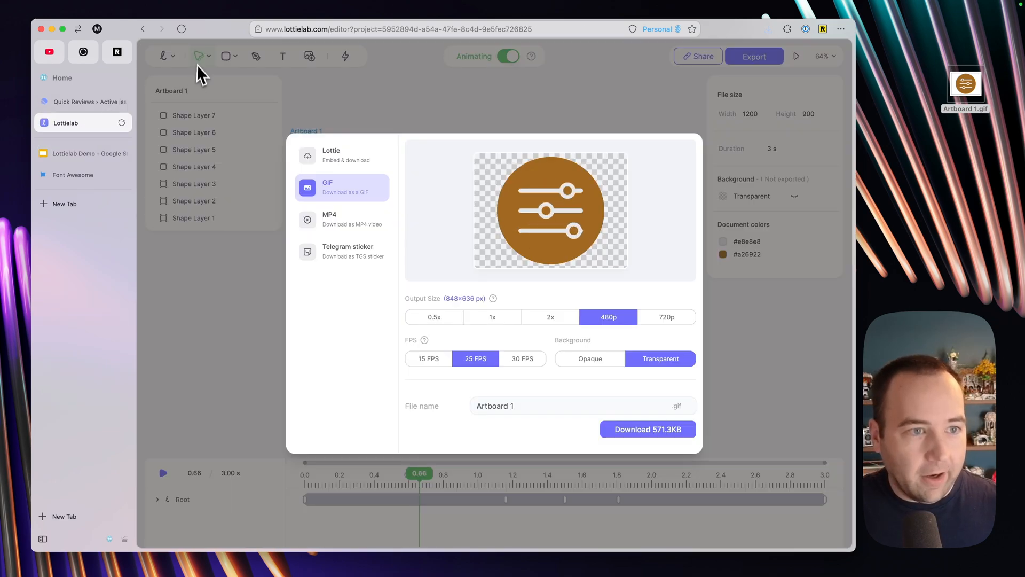
Return to the Lottielab dashboard, browse the home page and go to the pricing plans
left_click(167, 56)
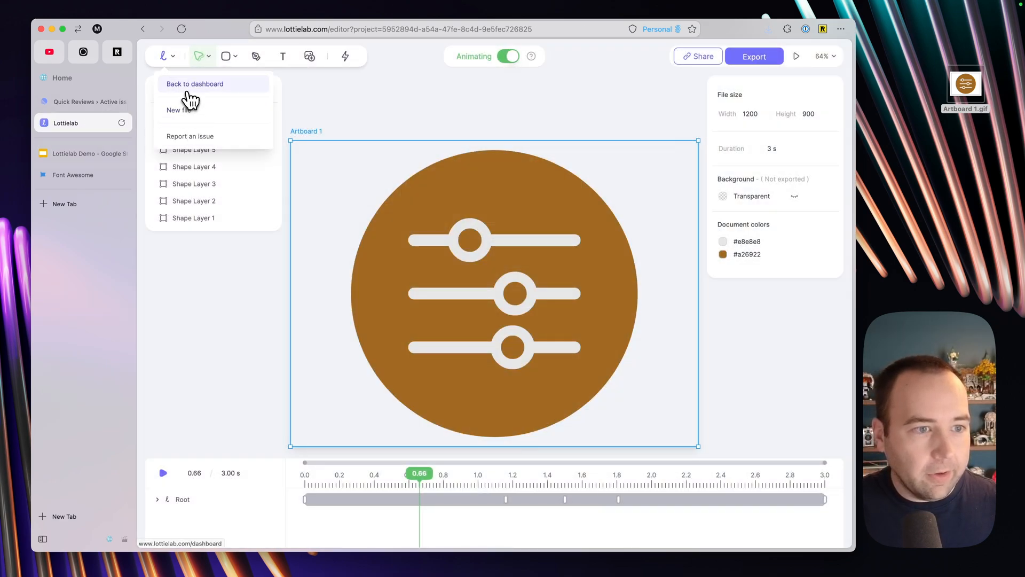
left_click(194, 83)
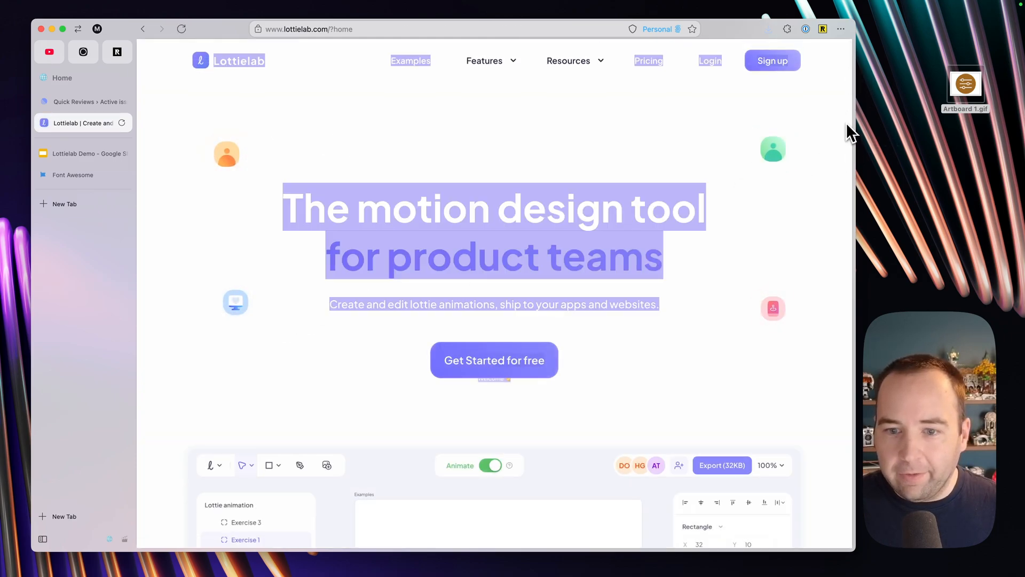
scroll("down", 3)
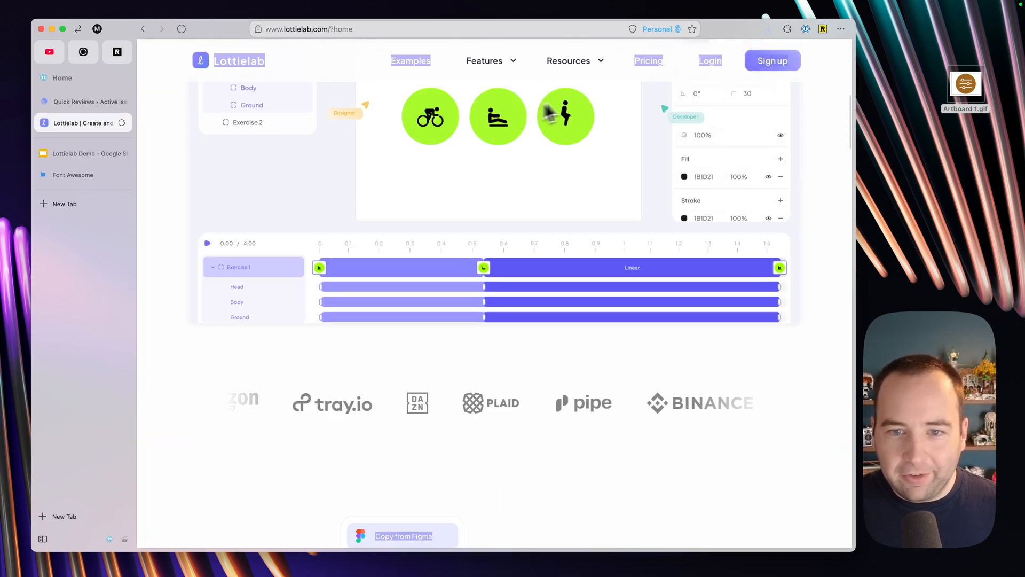
scroll("down", 3)
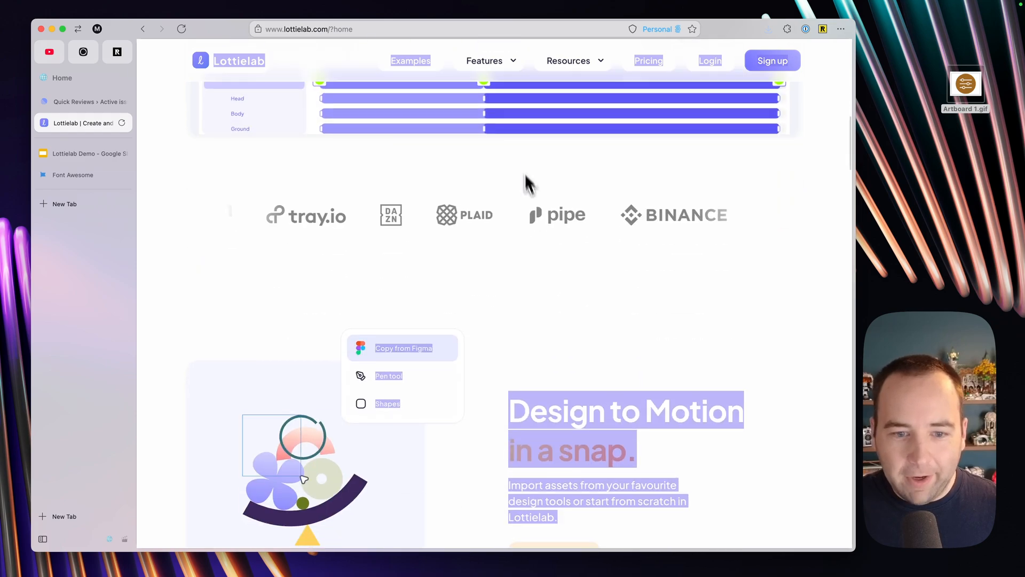
scroll("down", 3)
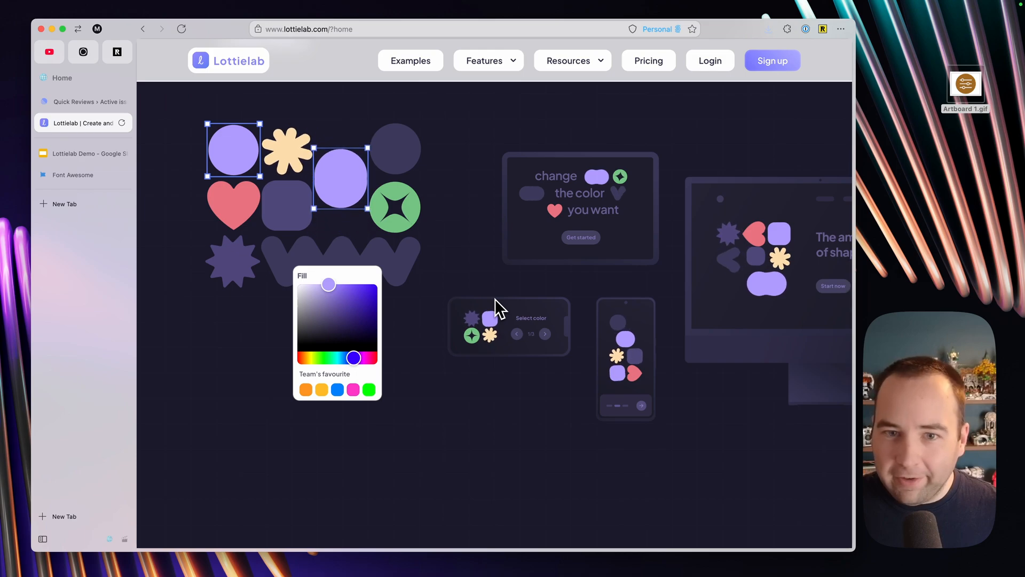
left_click(648, 60)
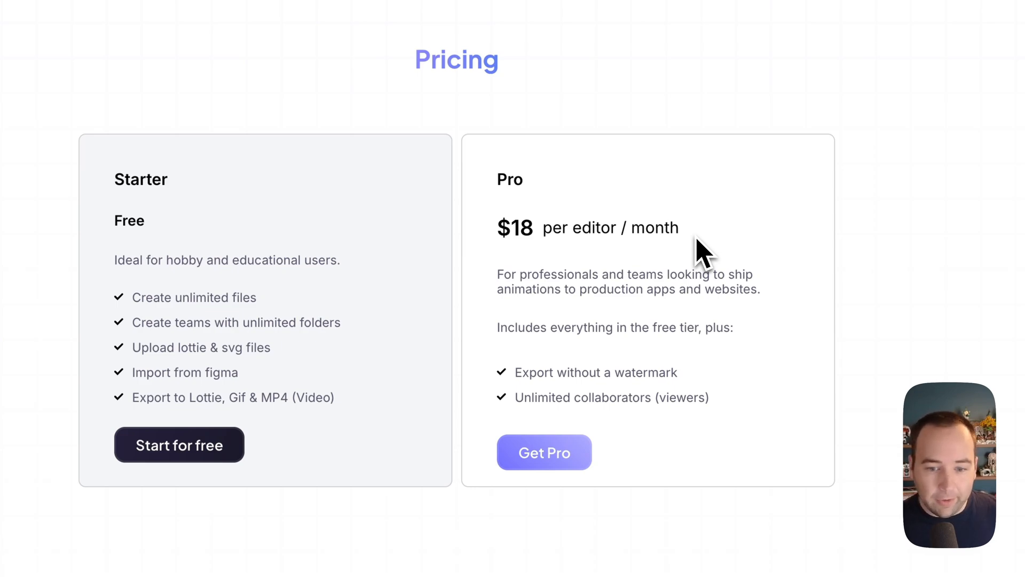
mouse_move(719, 256)
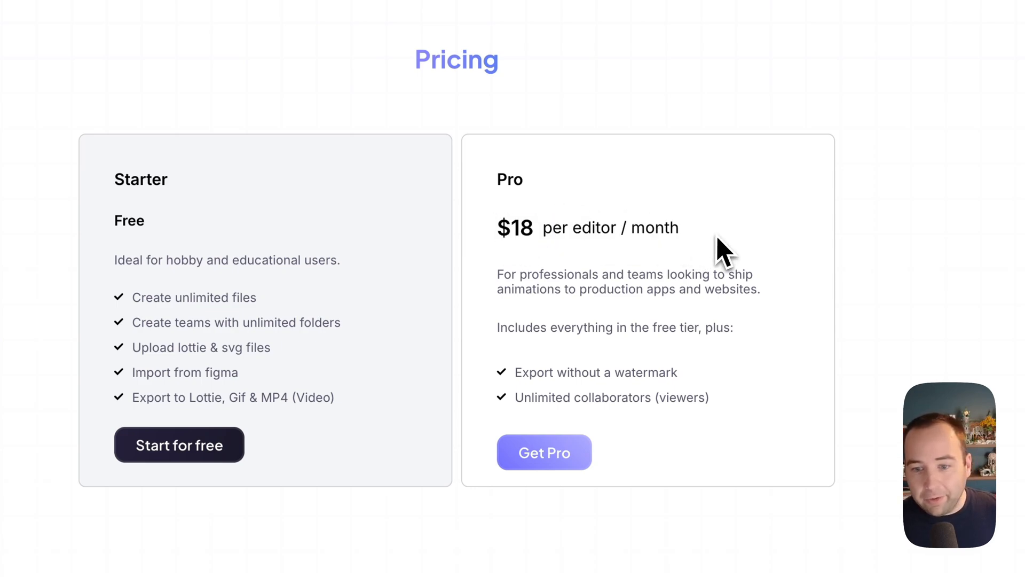